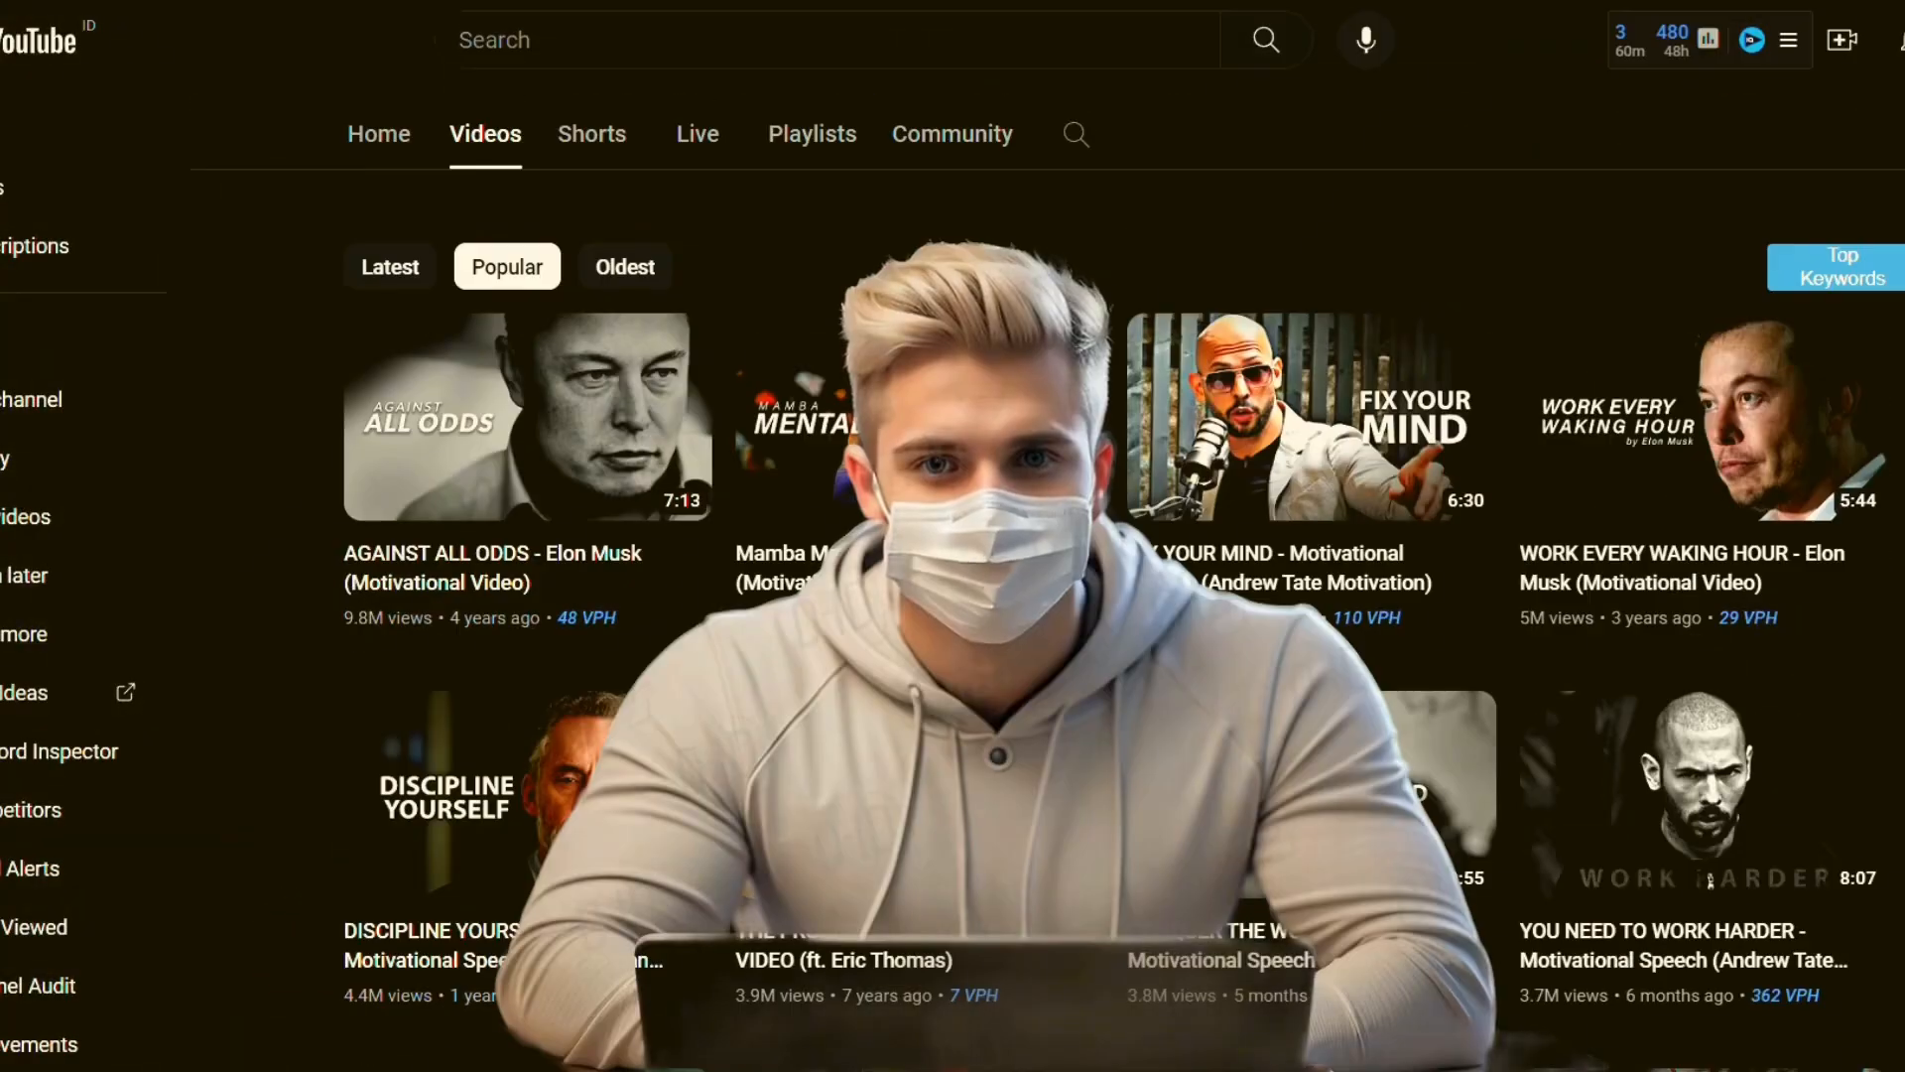
- Scroll through motivation channels' popular uploads, including Motivation2Study's most popular videos
scroll(down, 3)
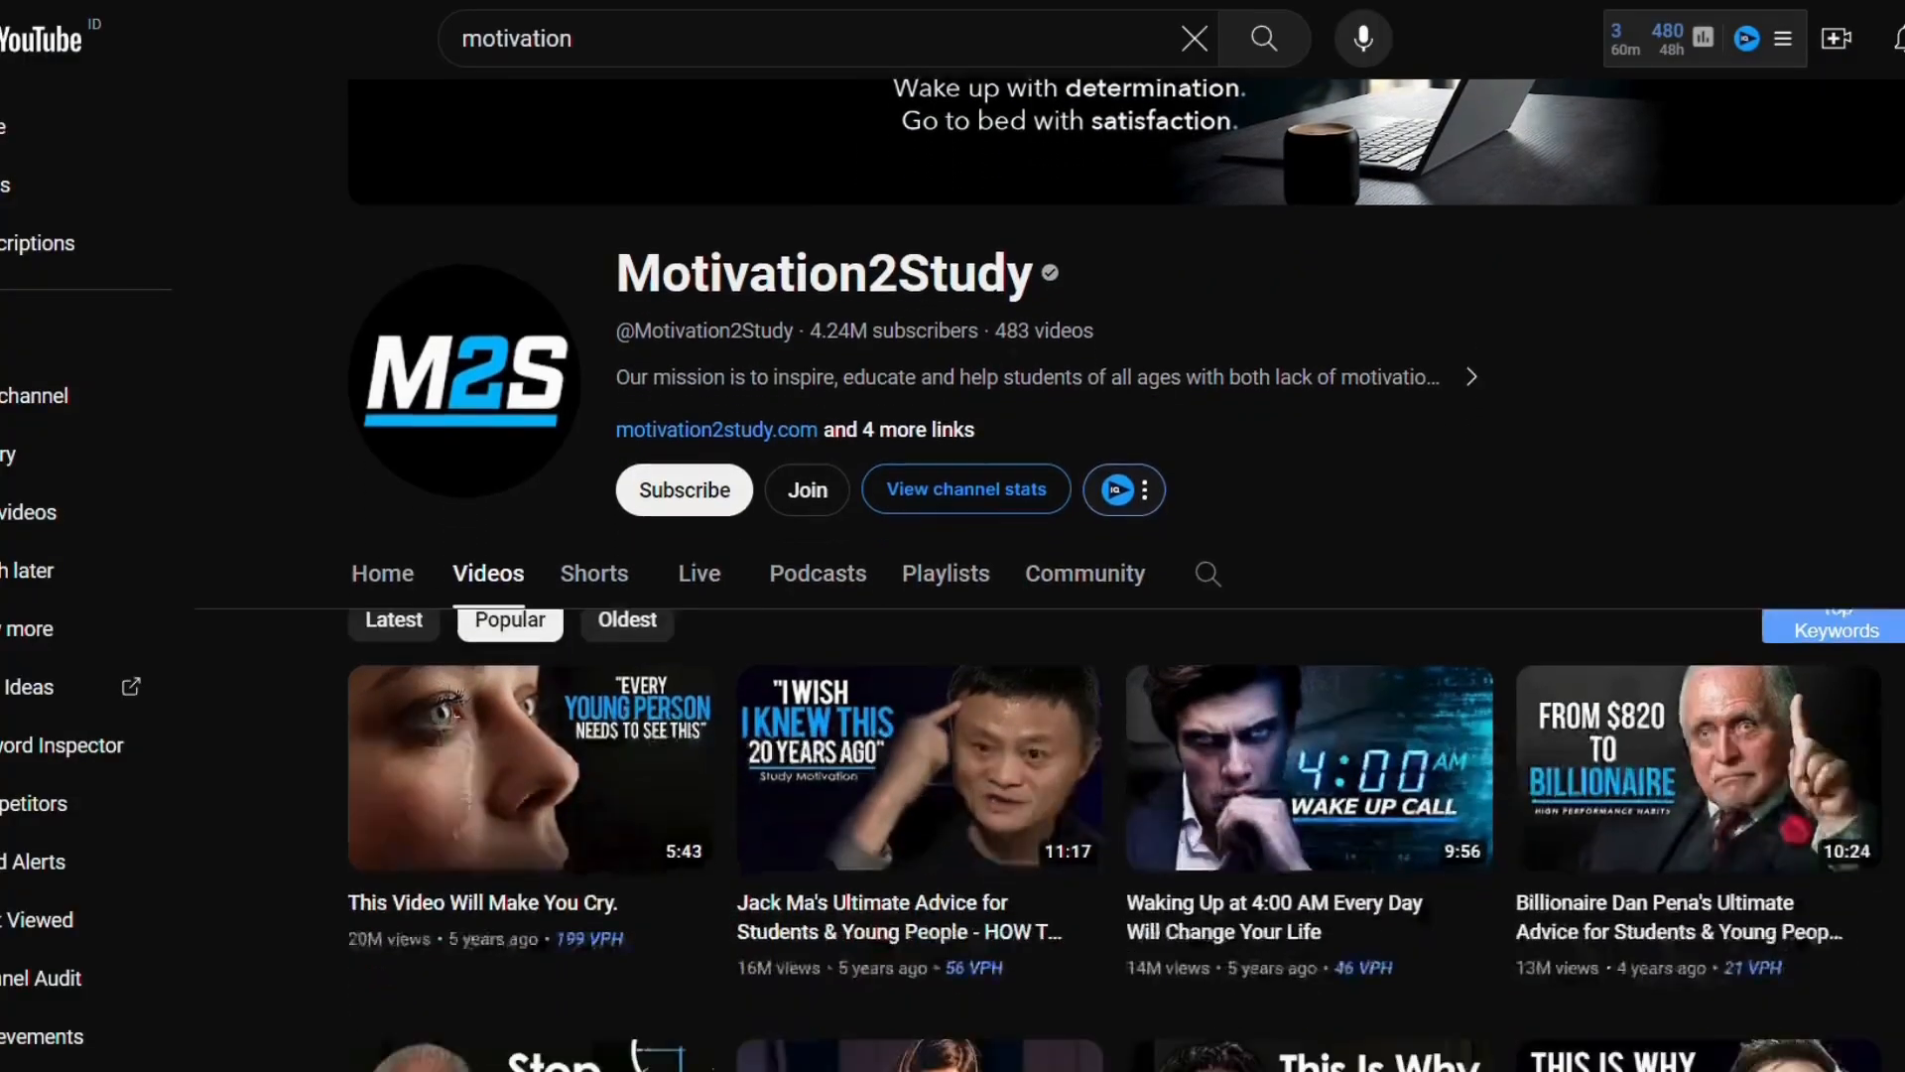
scroll(down, 3)
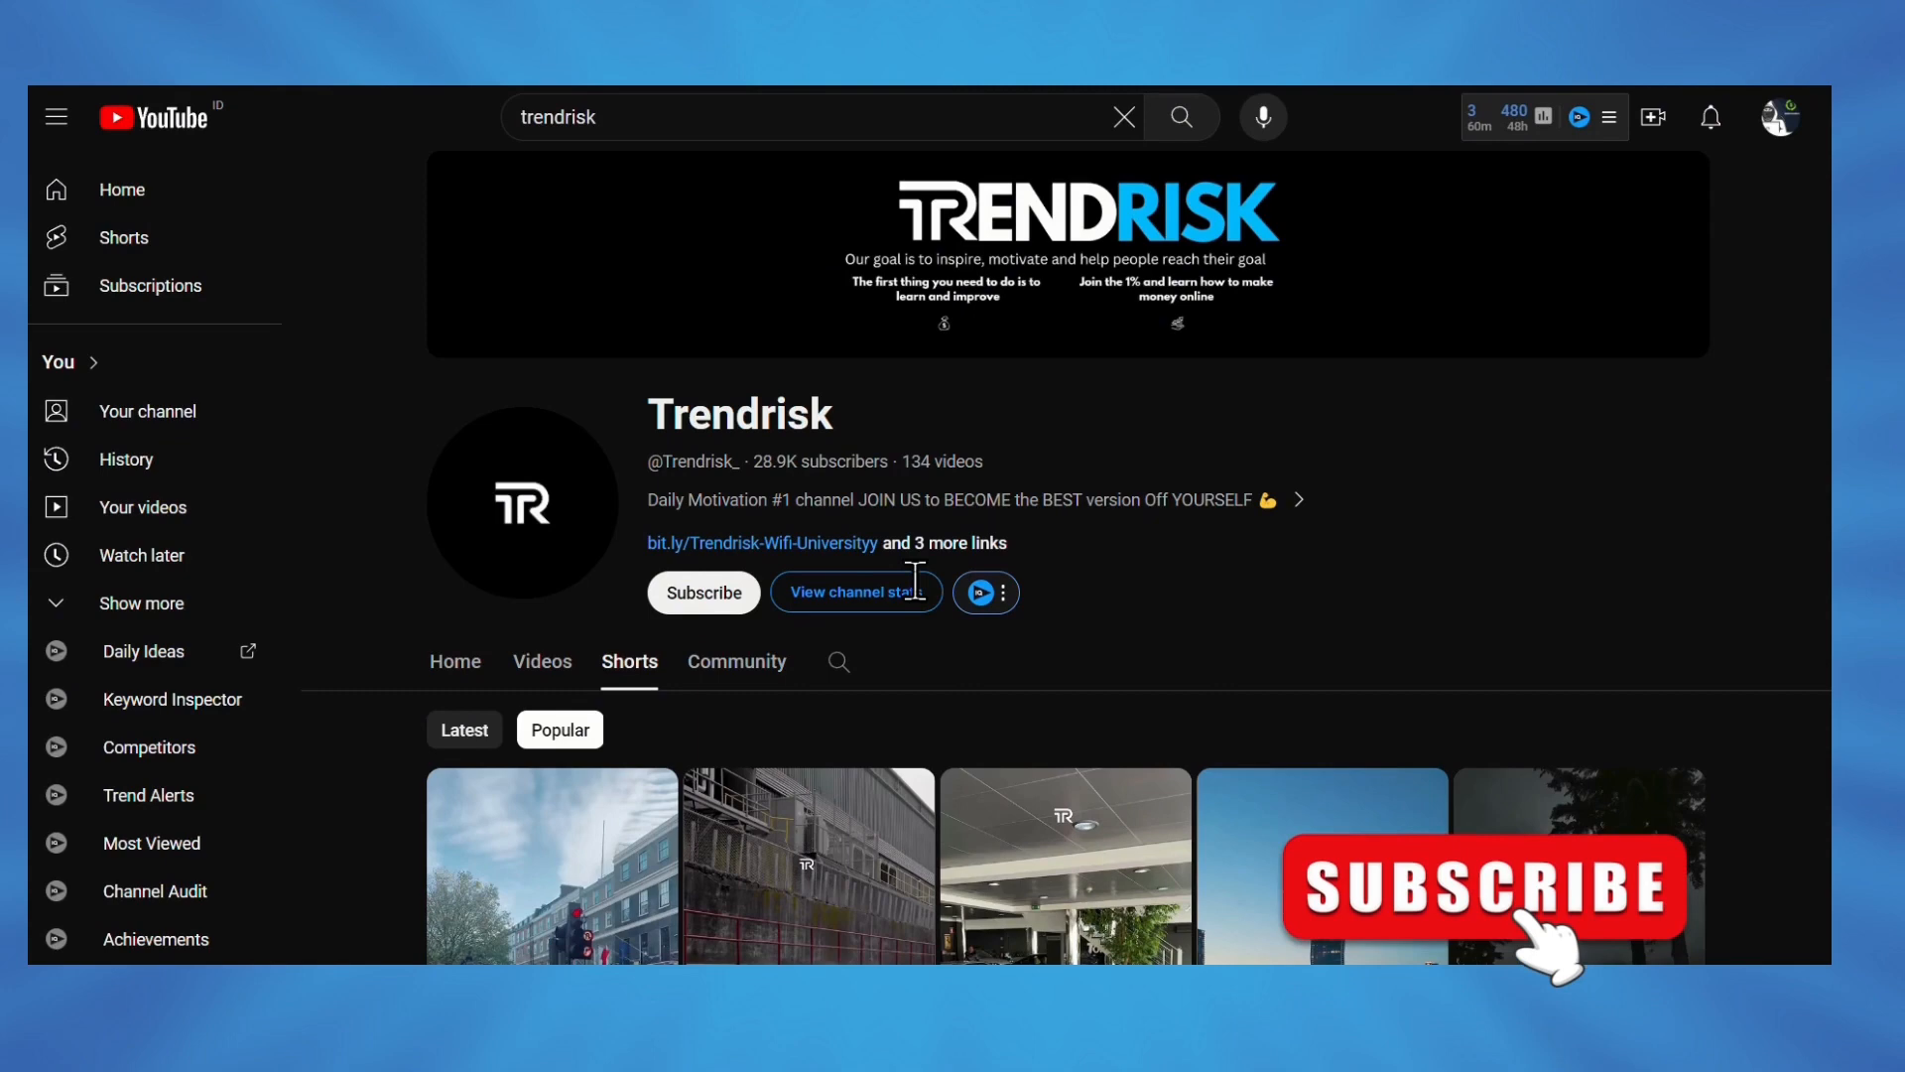
- Scroll through Trendrisk's Shorts sorted by popularity
scroll(down, 3)
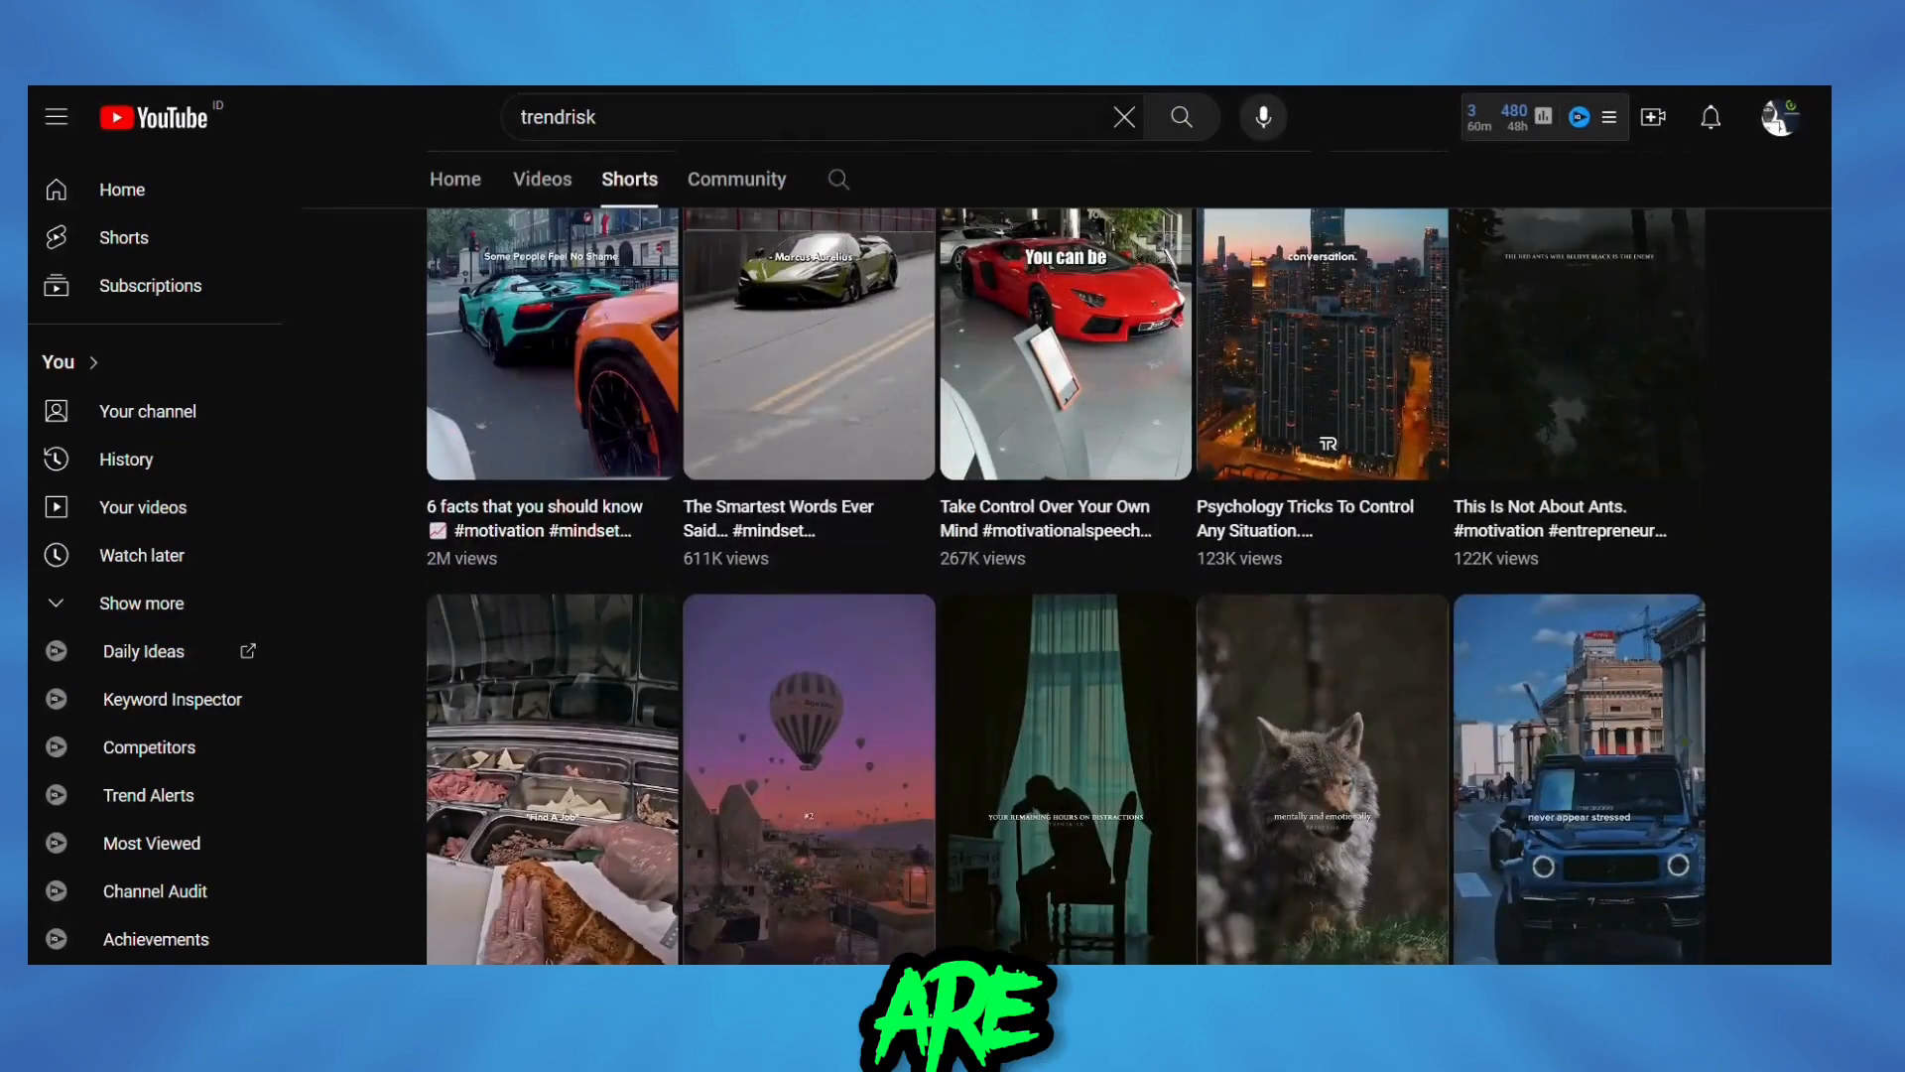
scroll(down, 3)
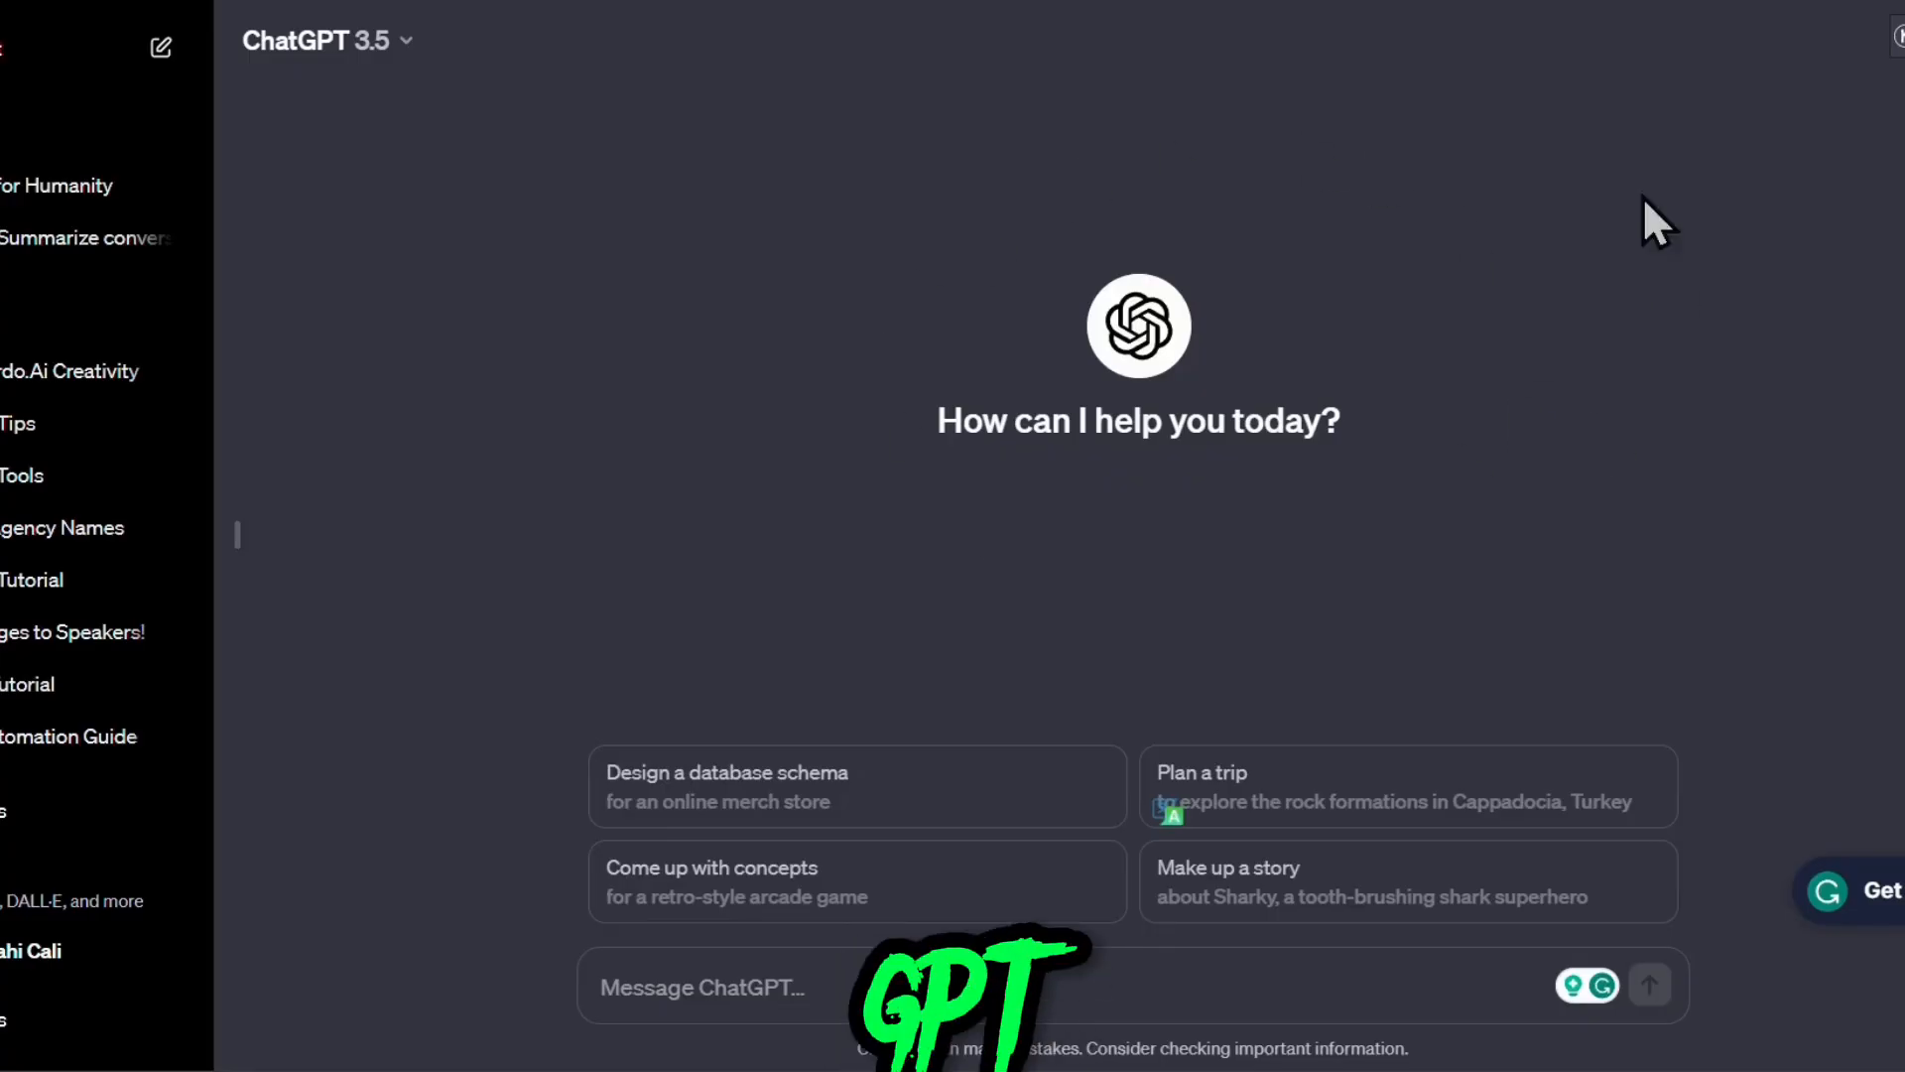
- Start typing 'give me' as a quote request in a new ChatGPT 3.5 chat
text(give me)
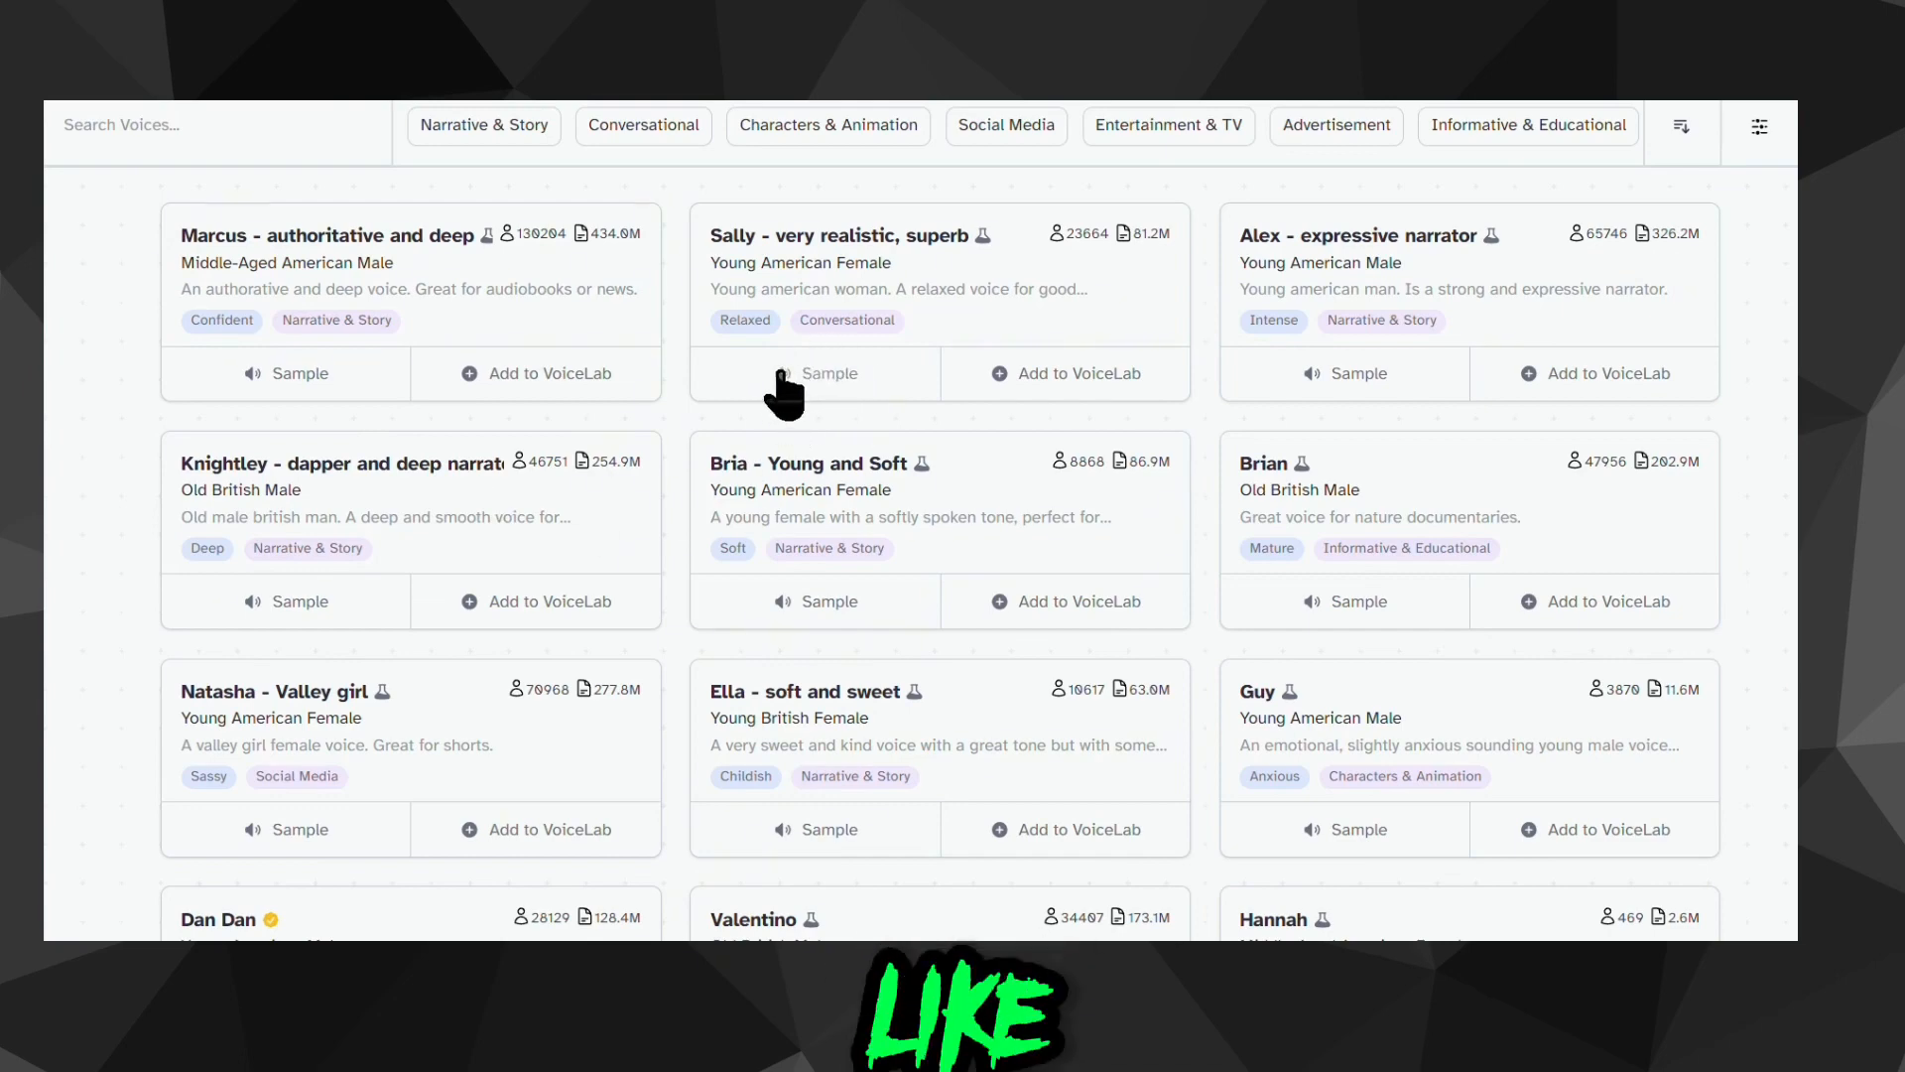
- Preview the Sally voice sample in the ElevenLabs Voice Library
click(816, 373)
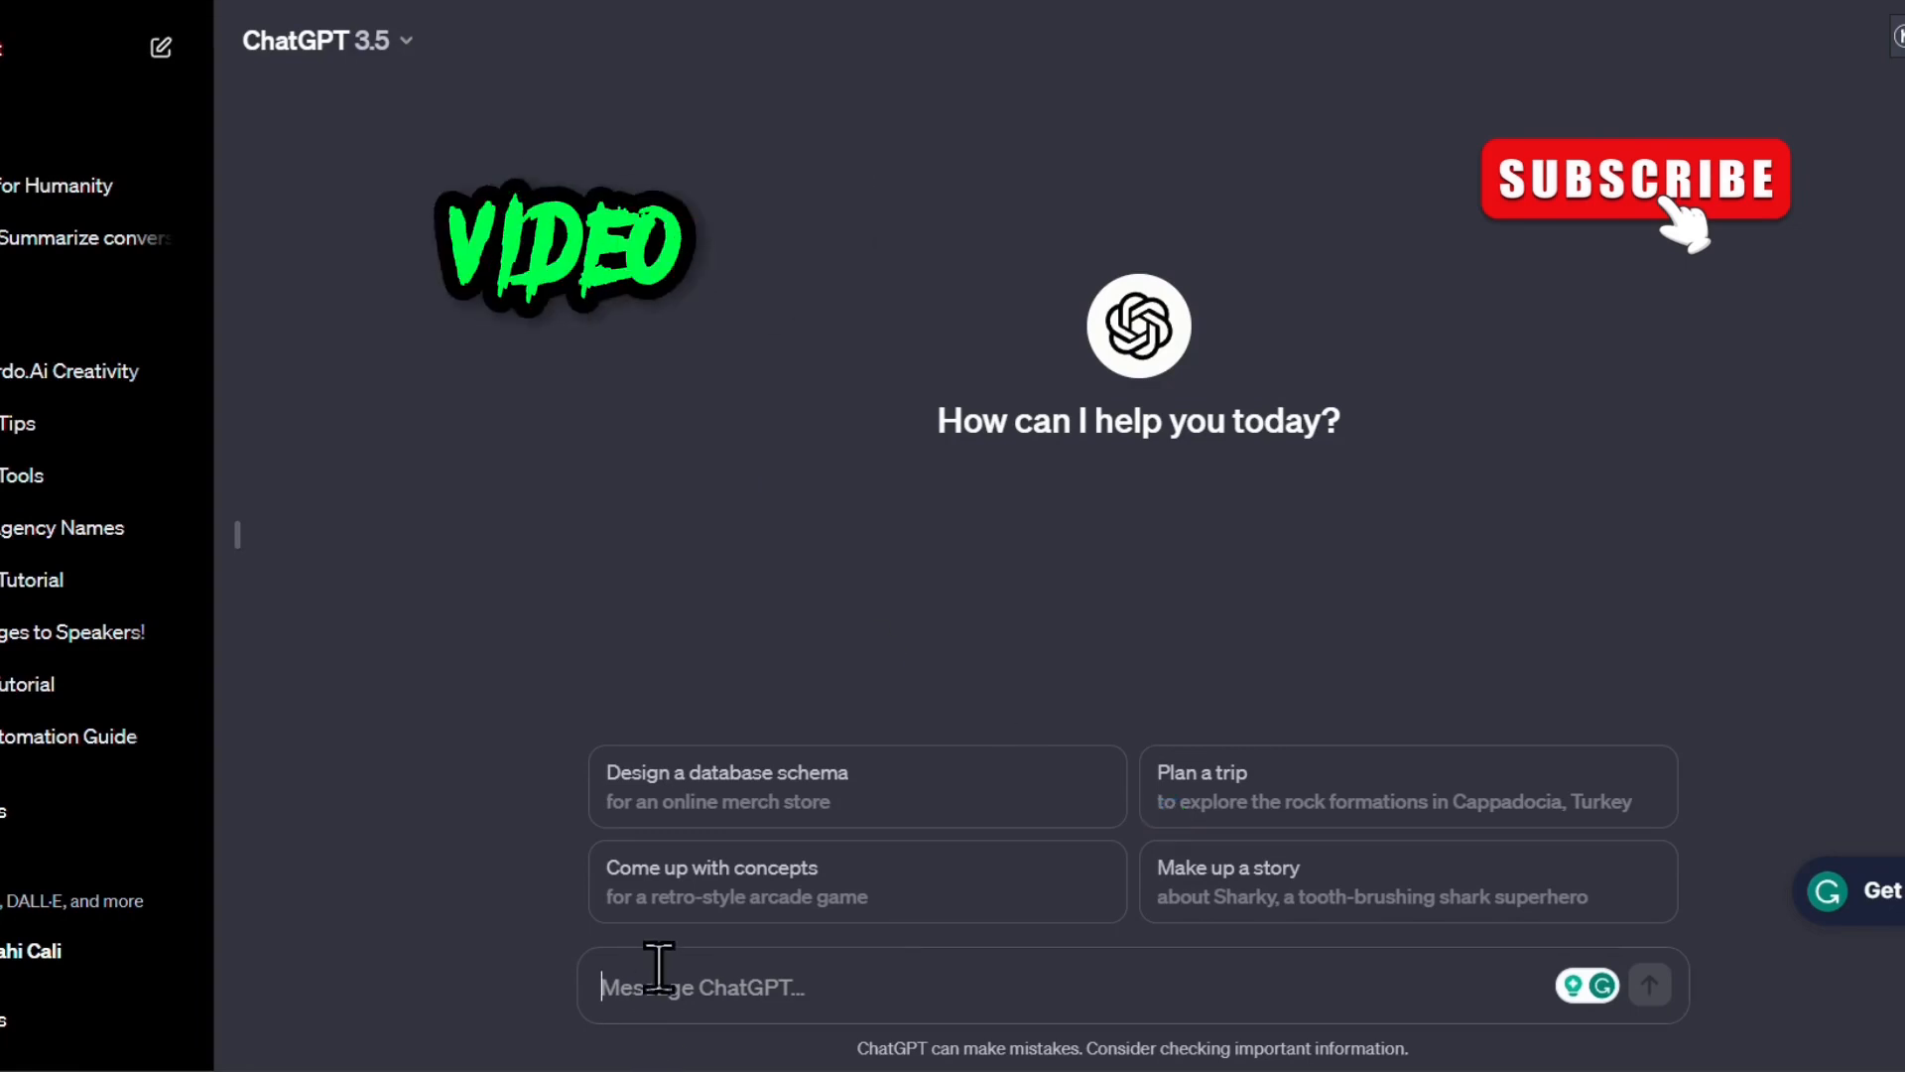
- Ask ChatGPT for 10 quotes like the Albert Schweitzer quote, then select the first two
text(give me 10 such)
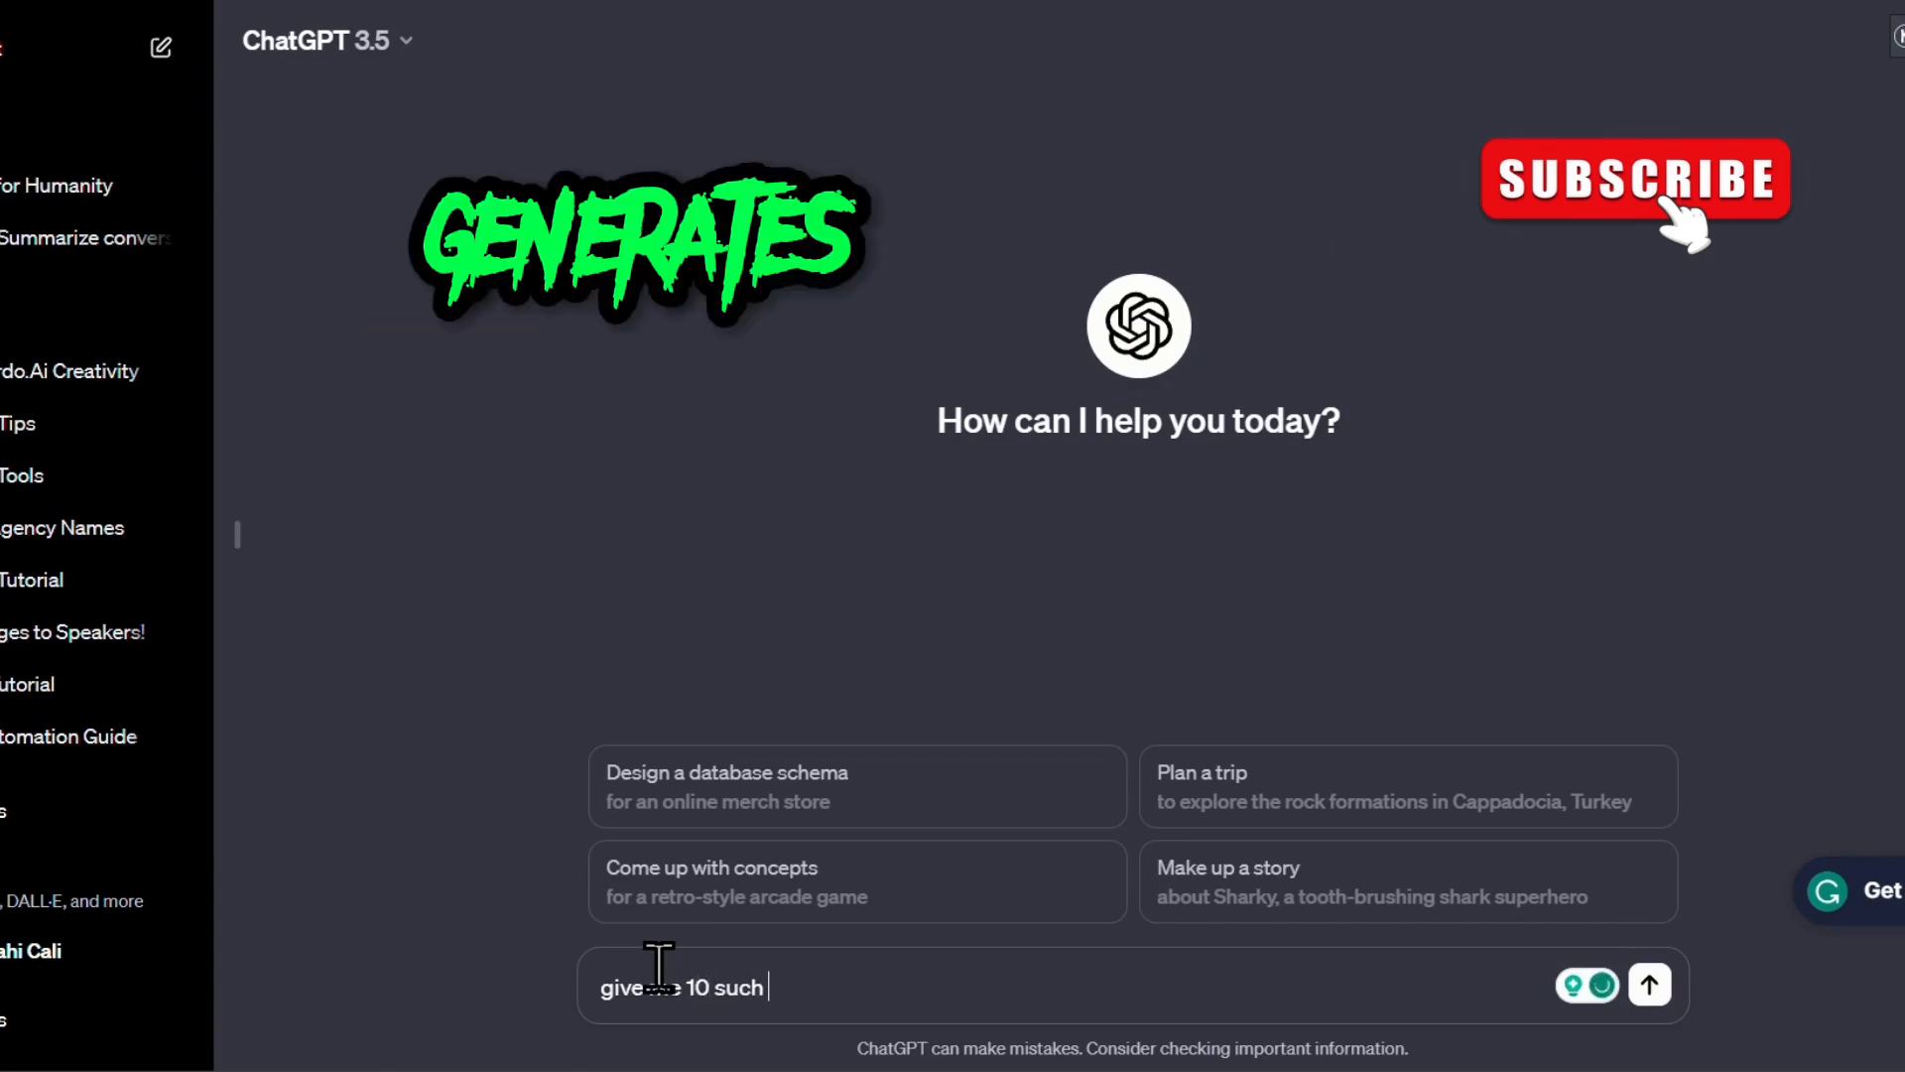
text(quotes)
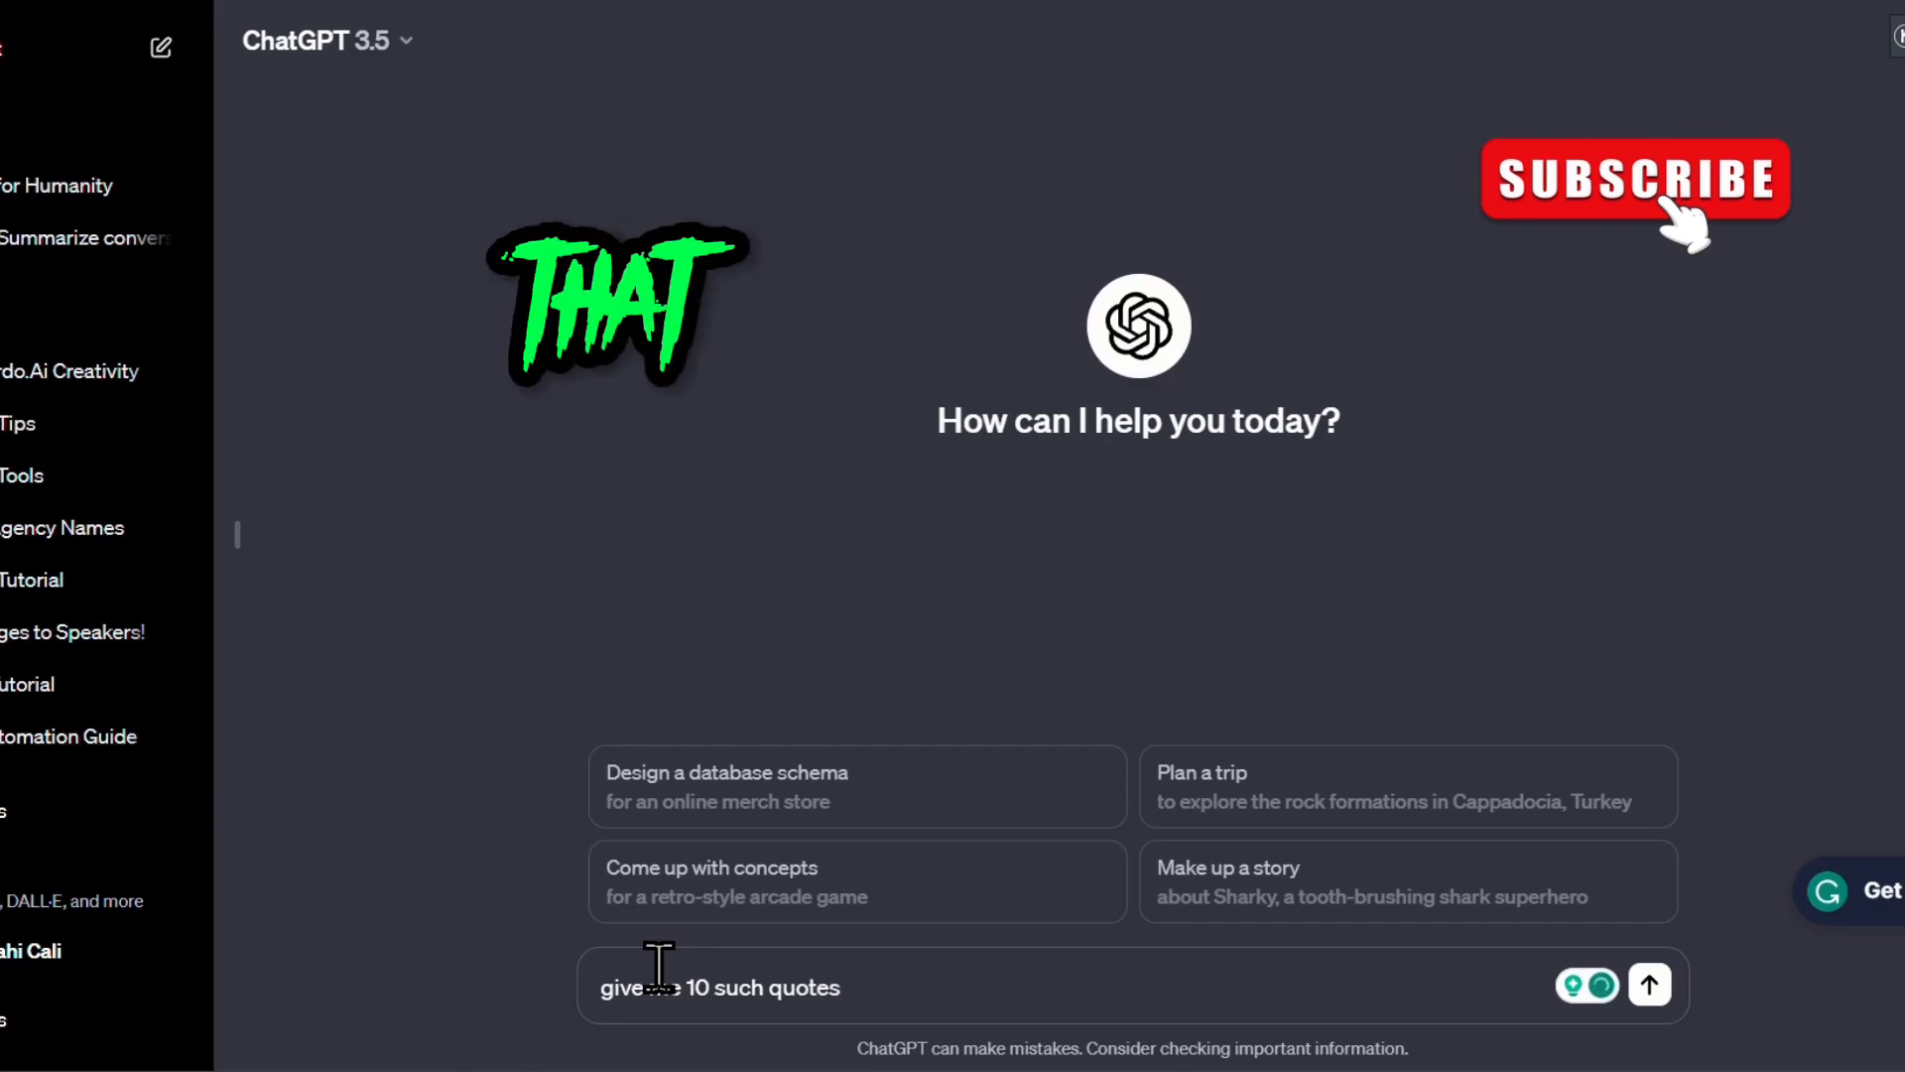
click(1649, 984)
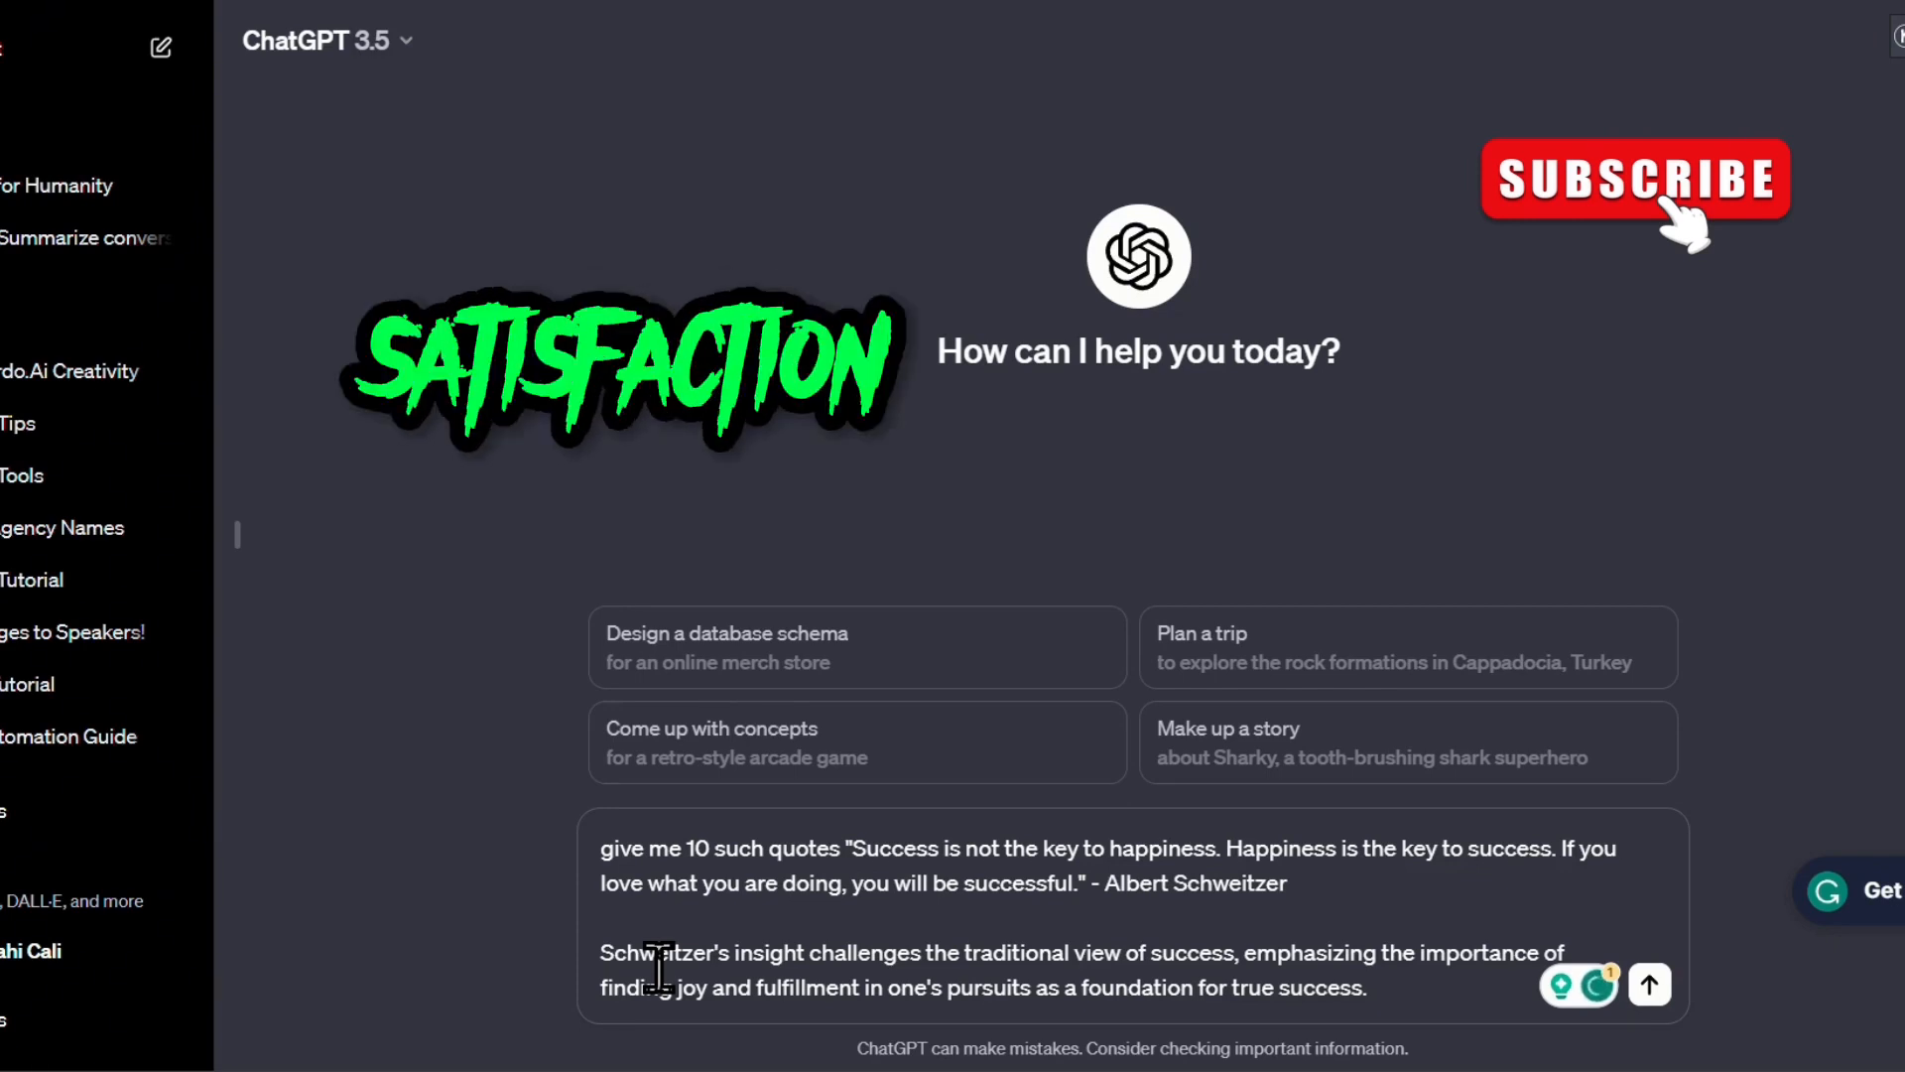
click(1649, 985)
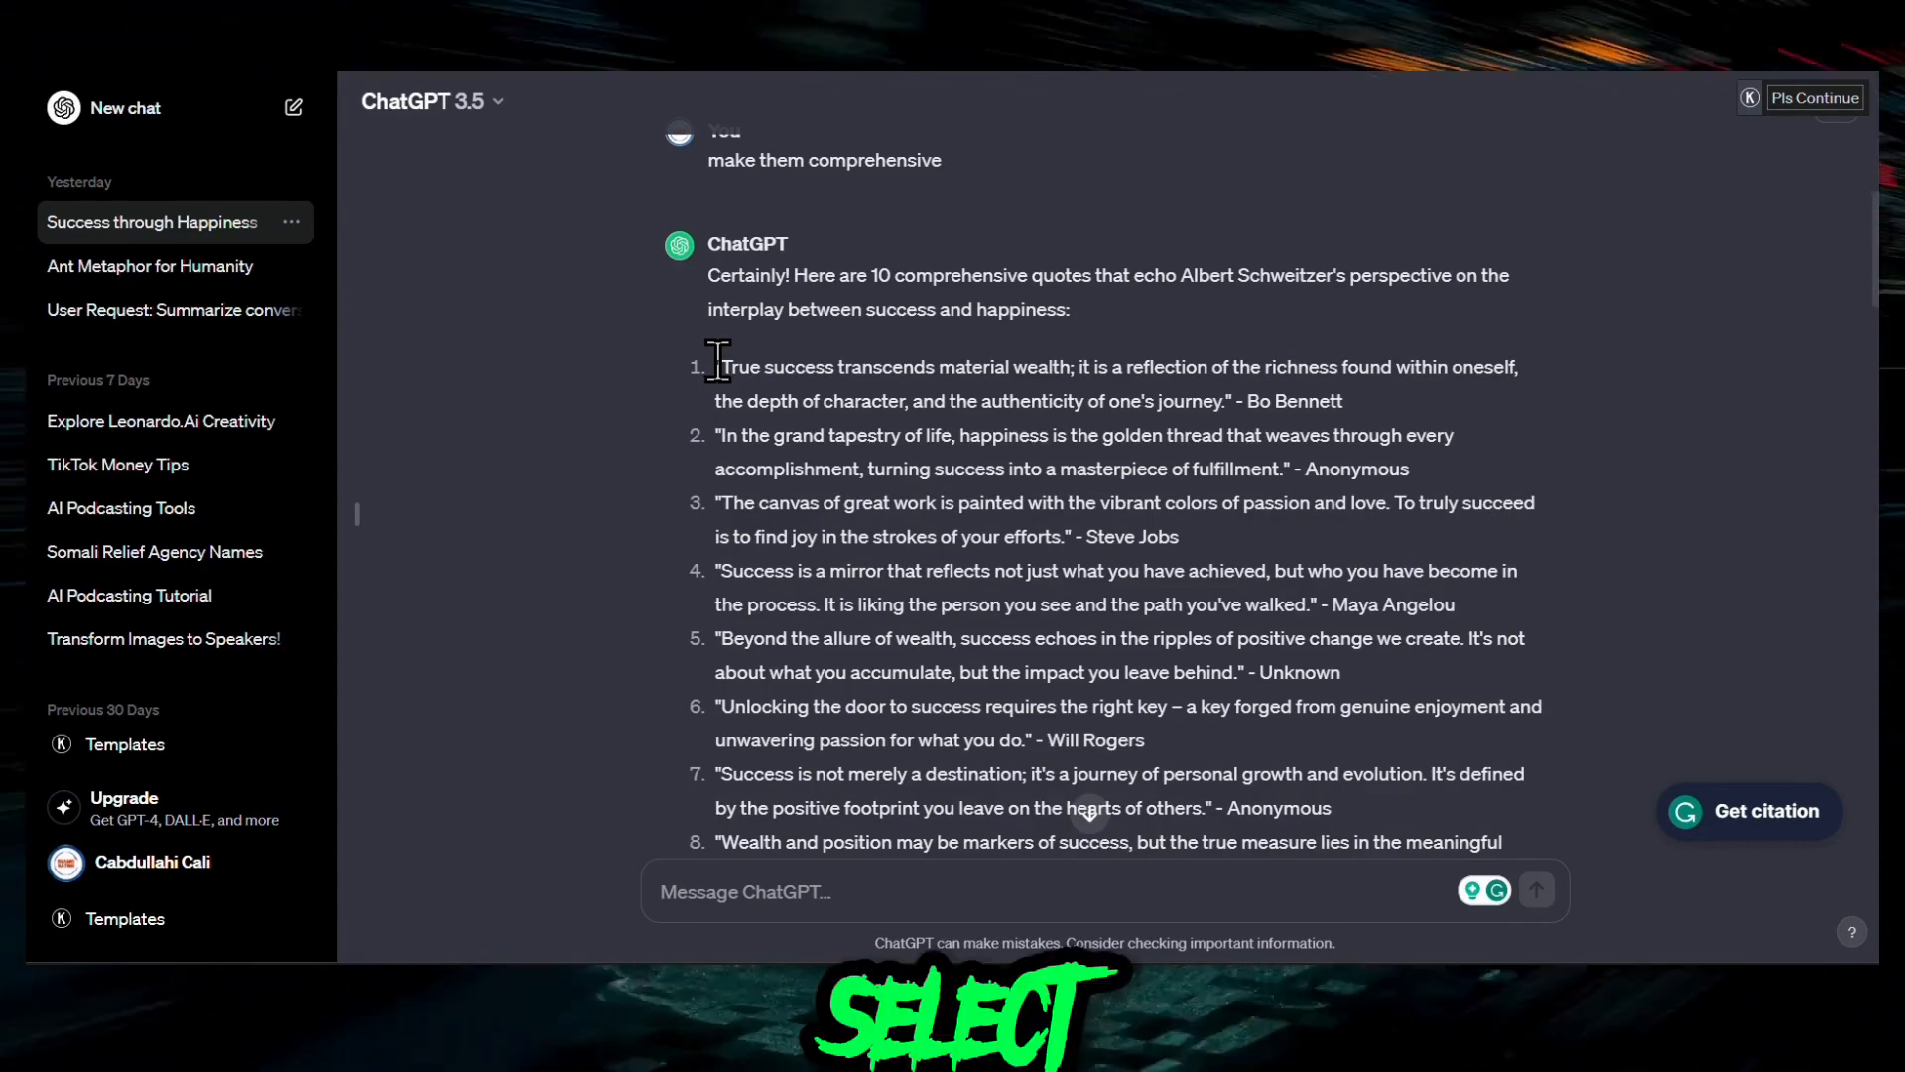
drag(716, 366, 905, 467)
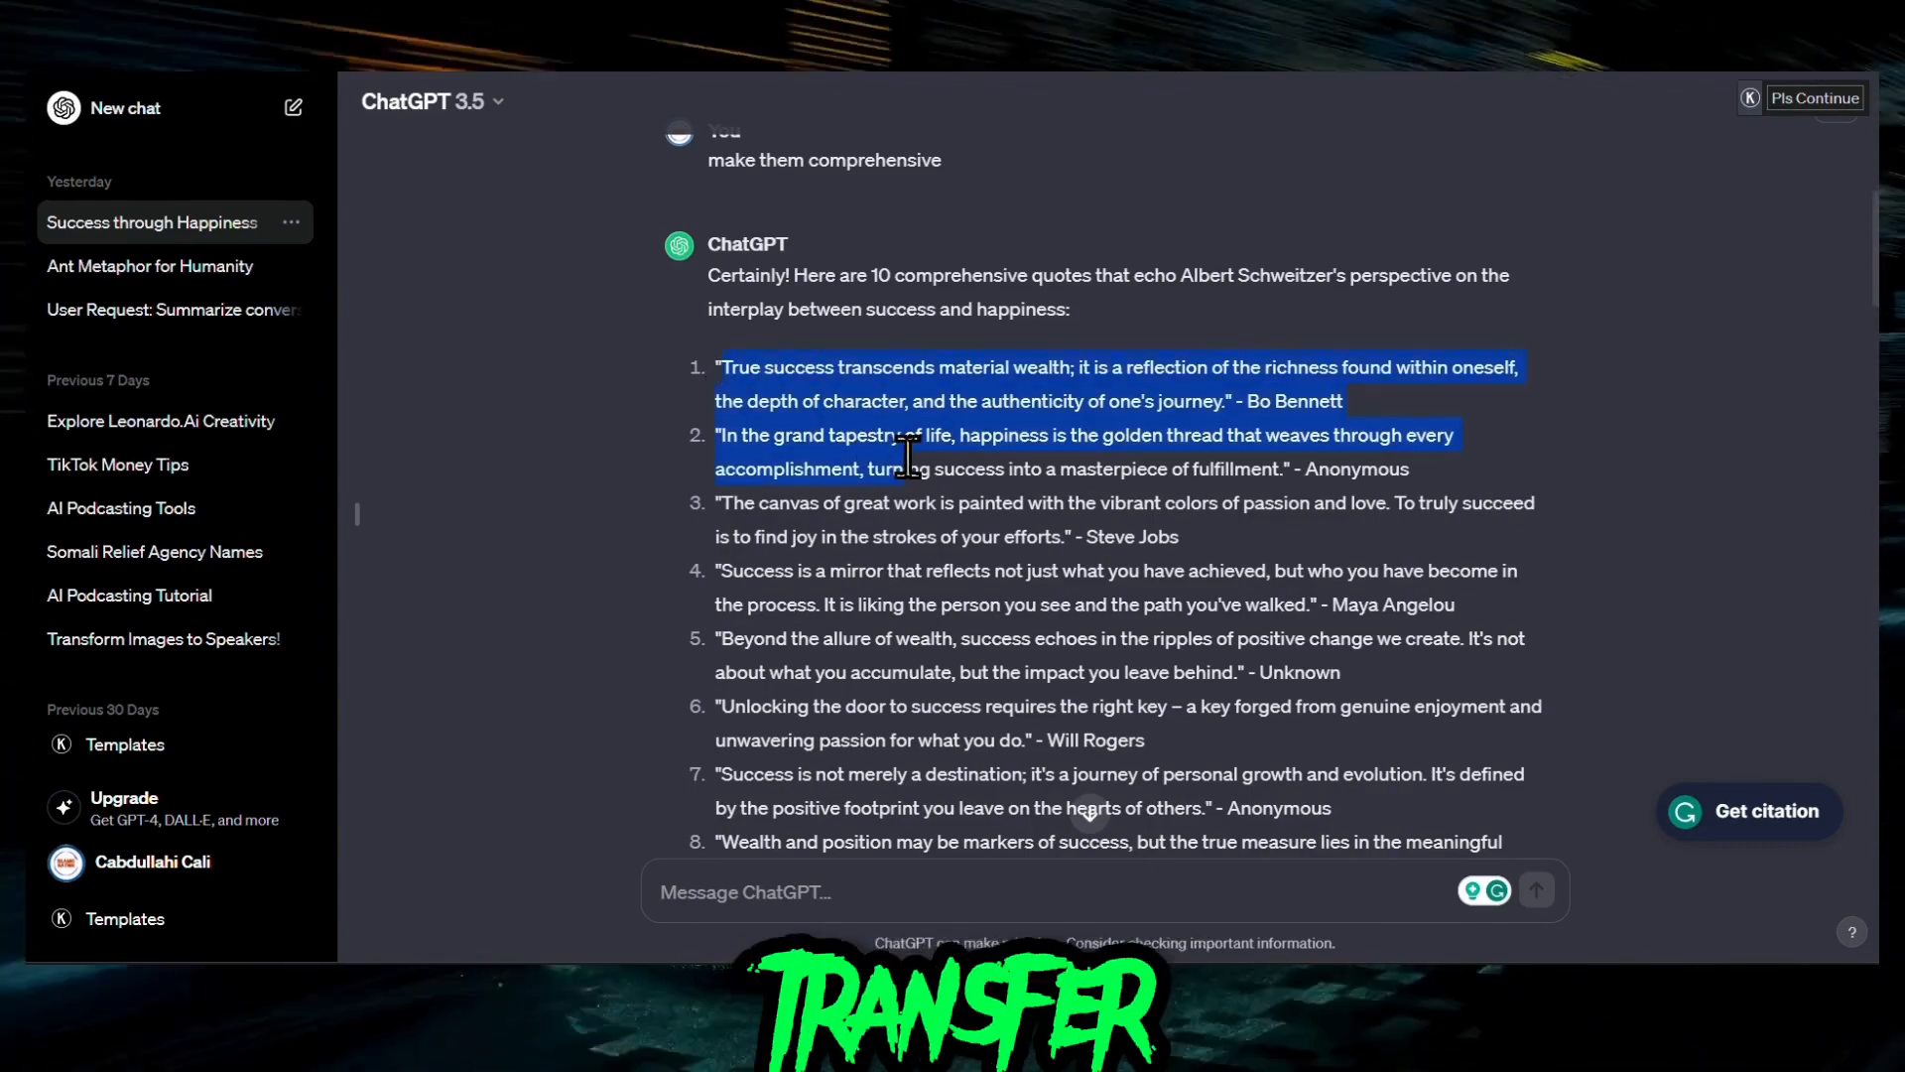
drag(899, 456, 1455, 487)
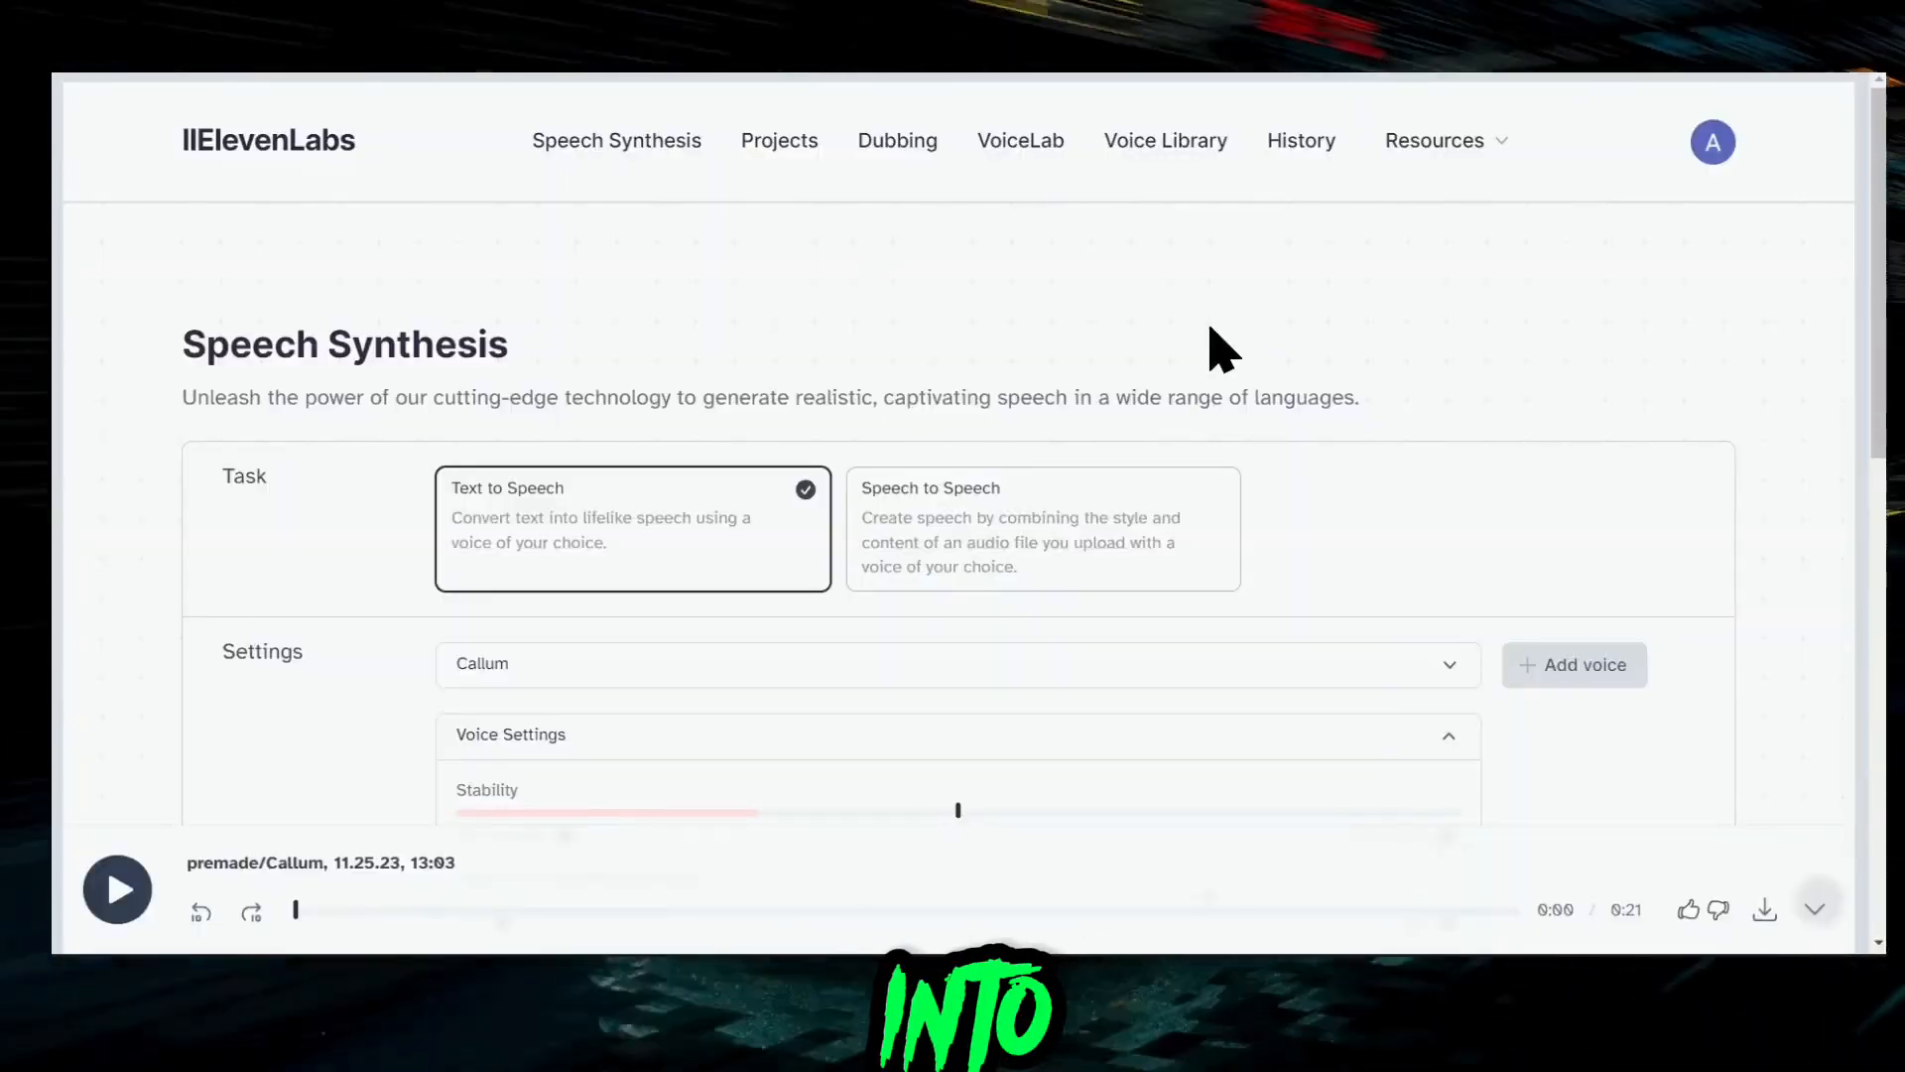
- Confirm the Callum voice, generate speech from the two quotes, and play the voiceover
click(957, 664)
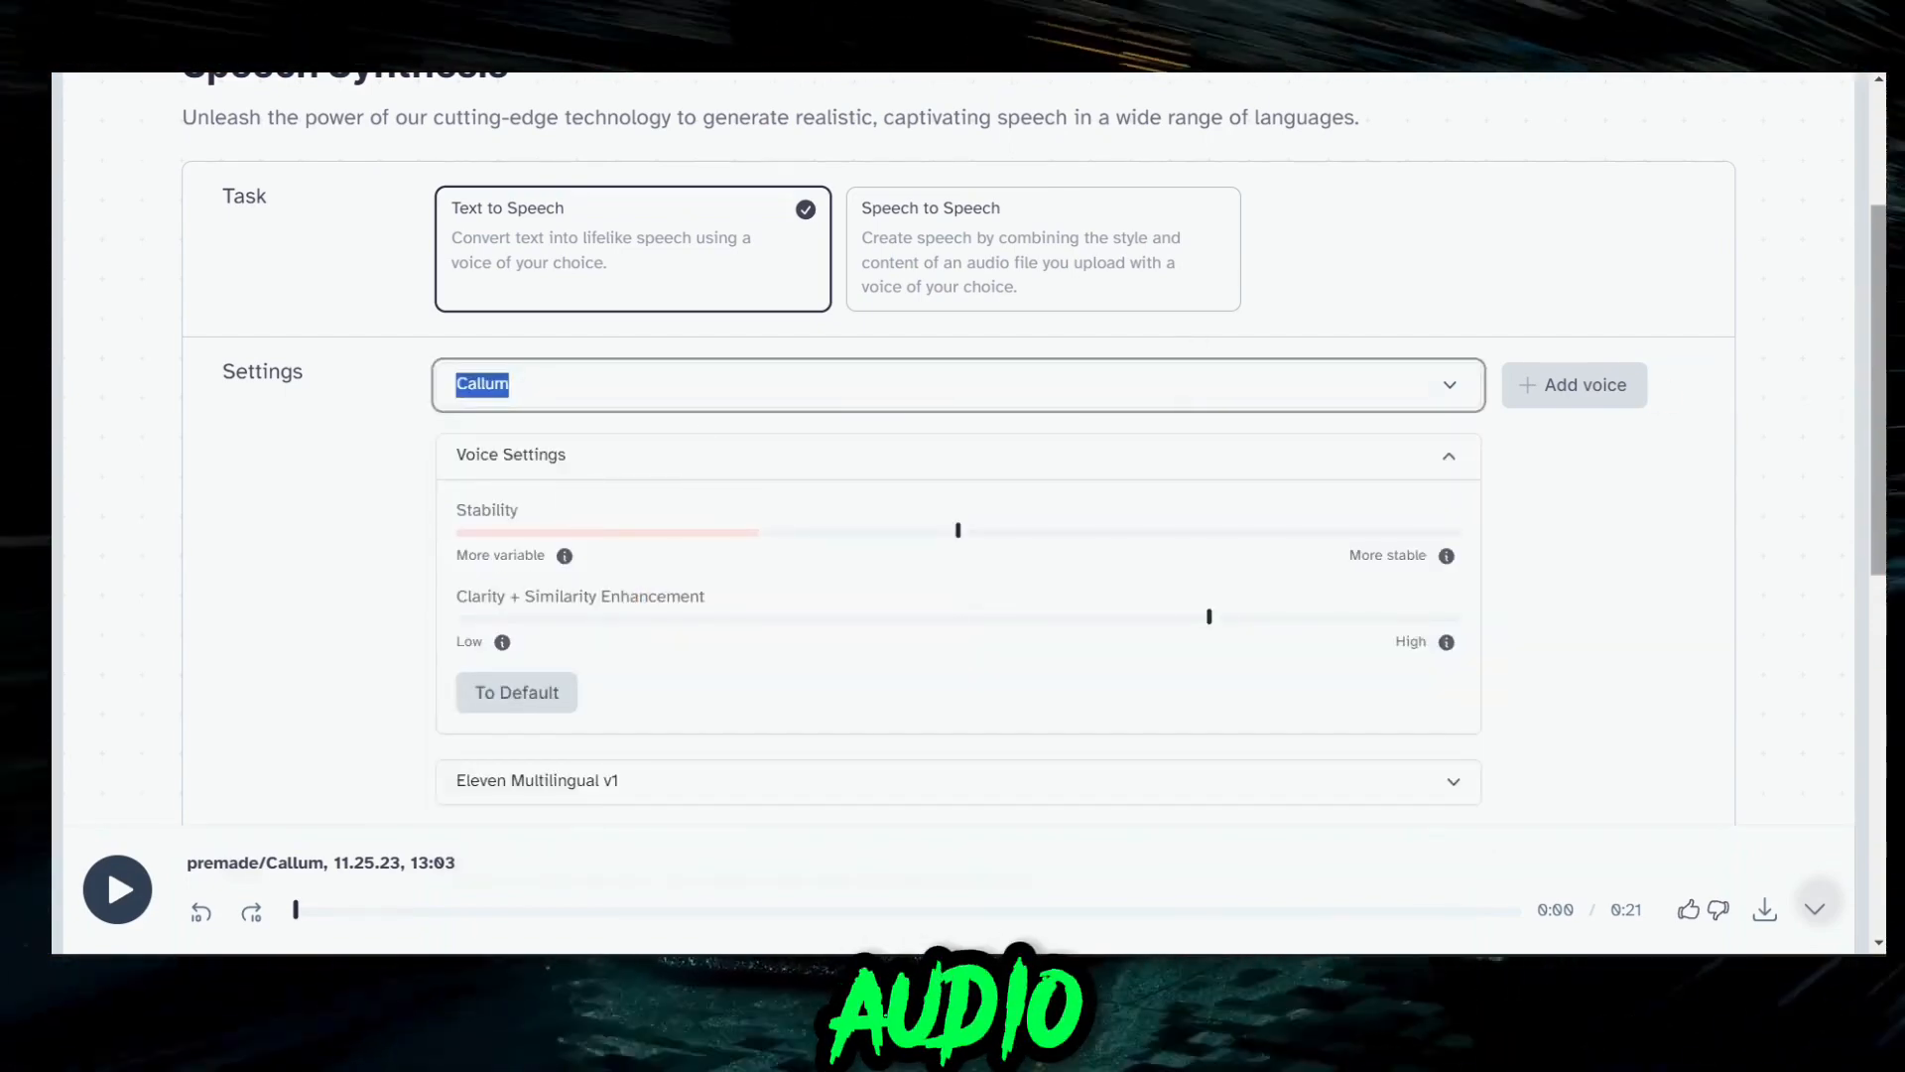
scroll(down, 3)
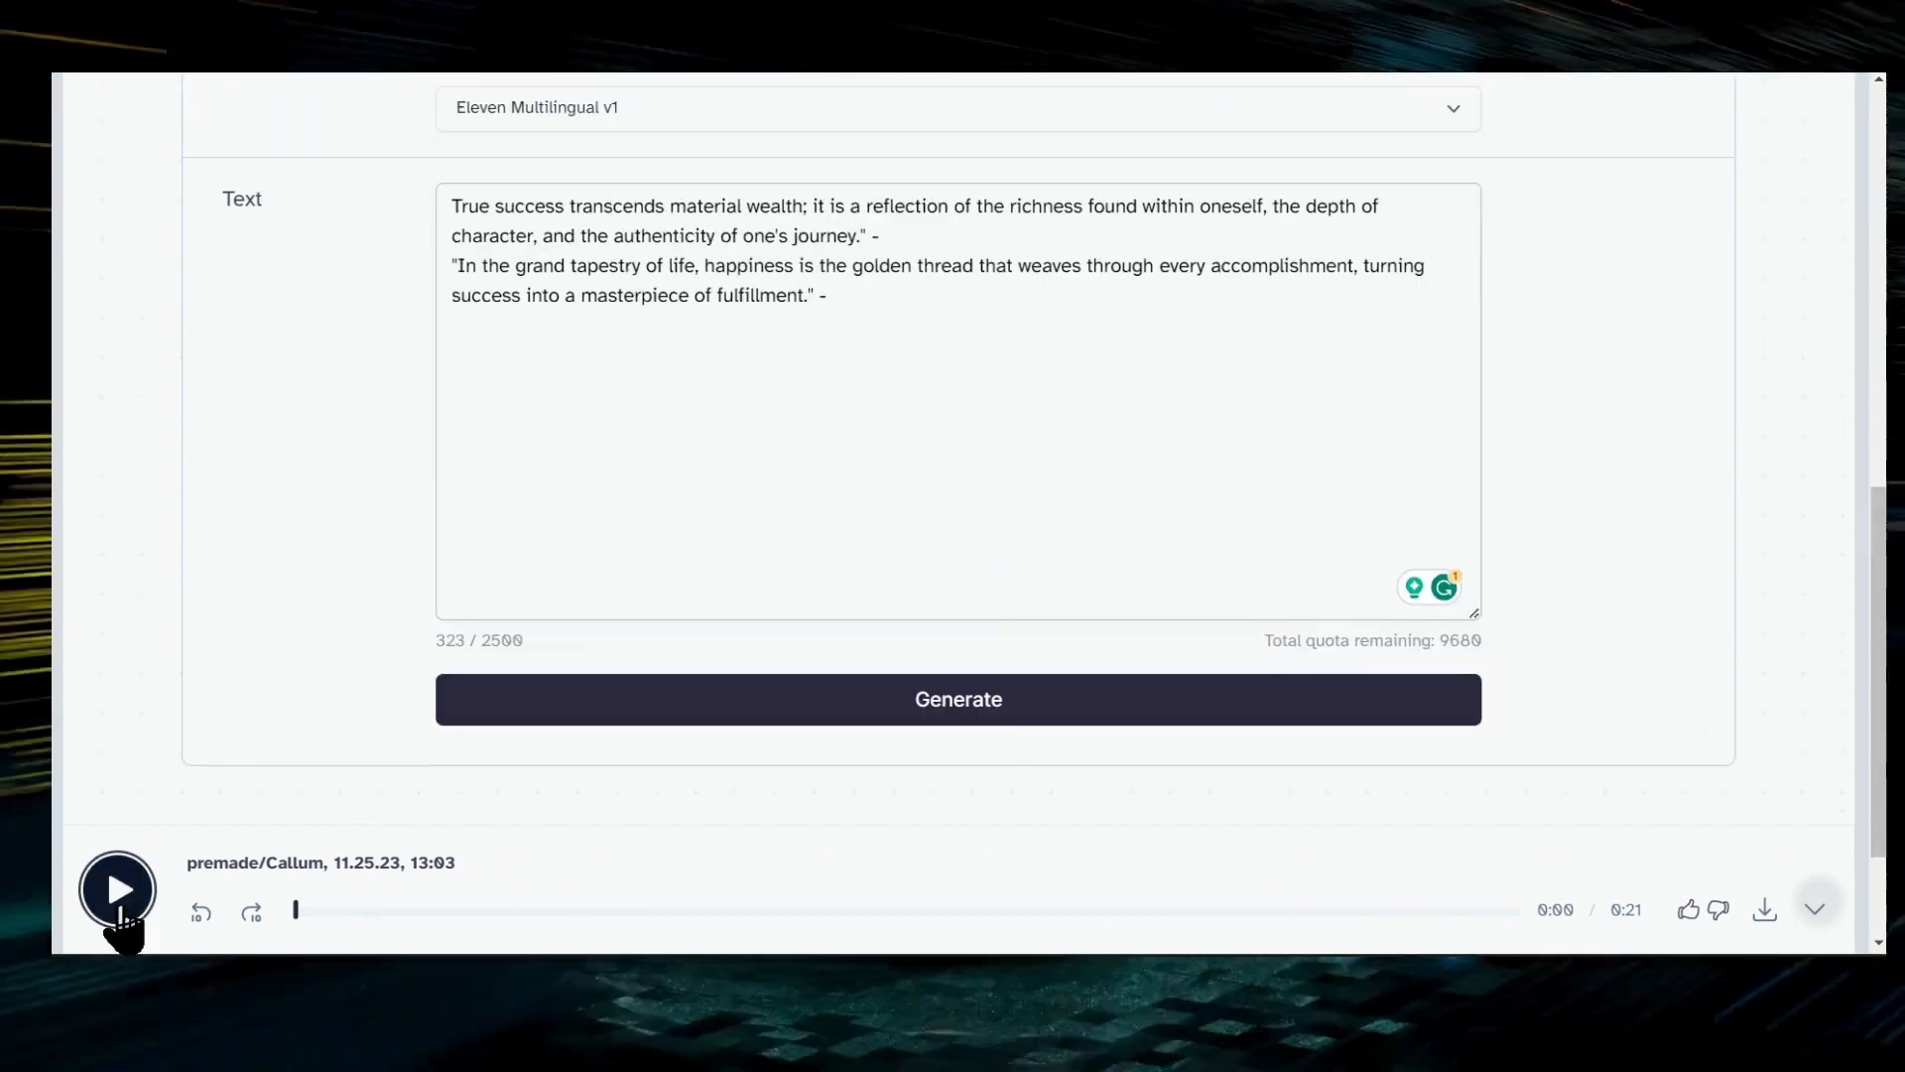
click(117, 889)
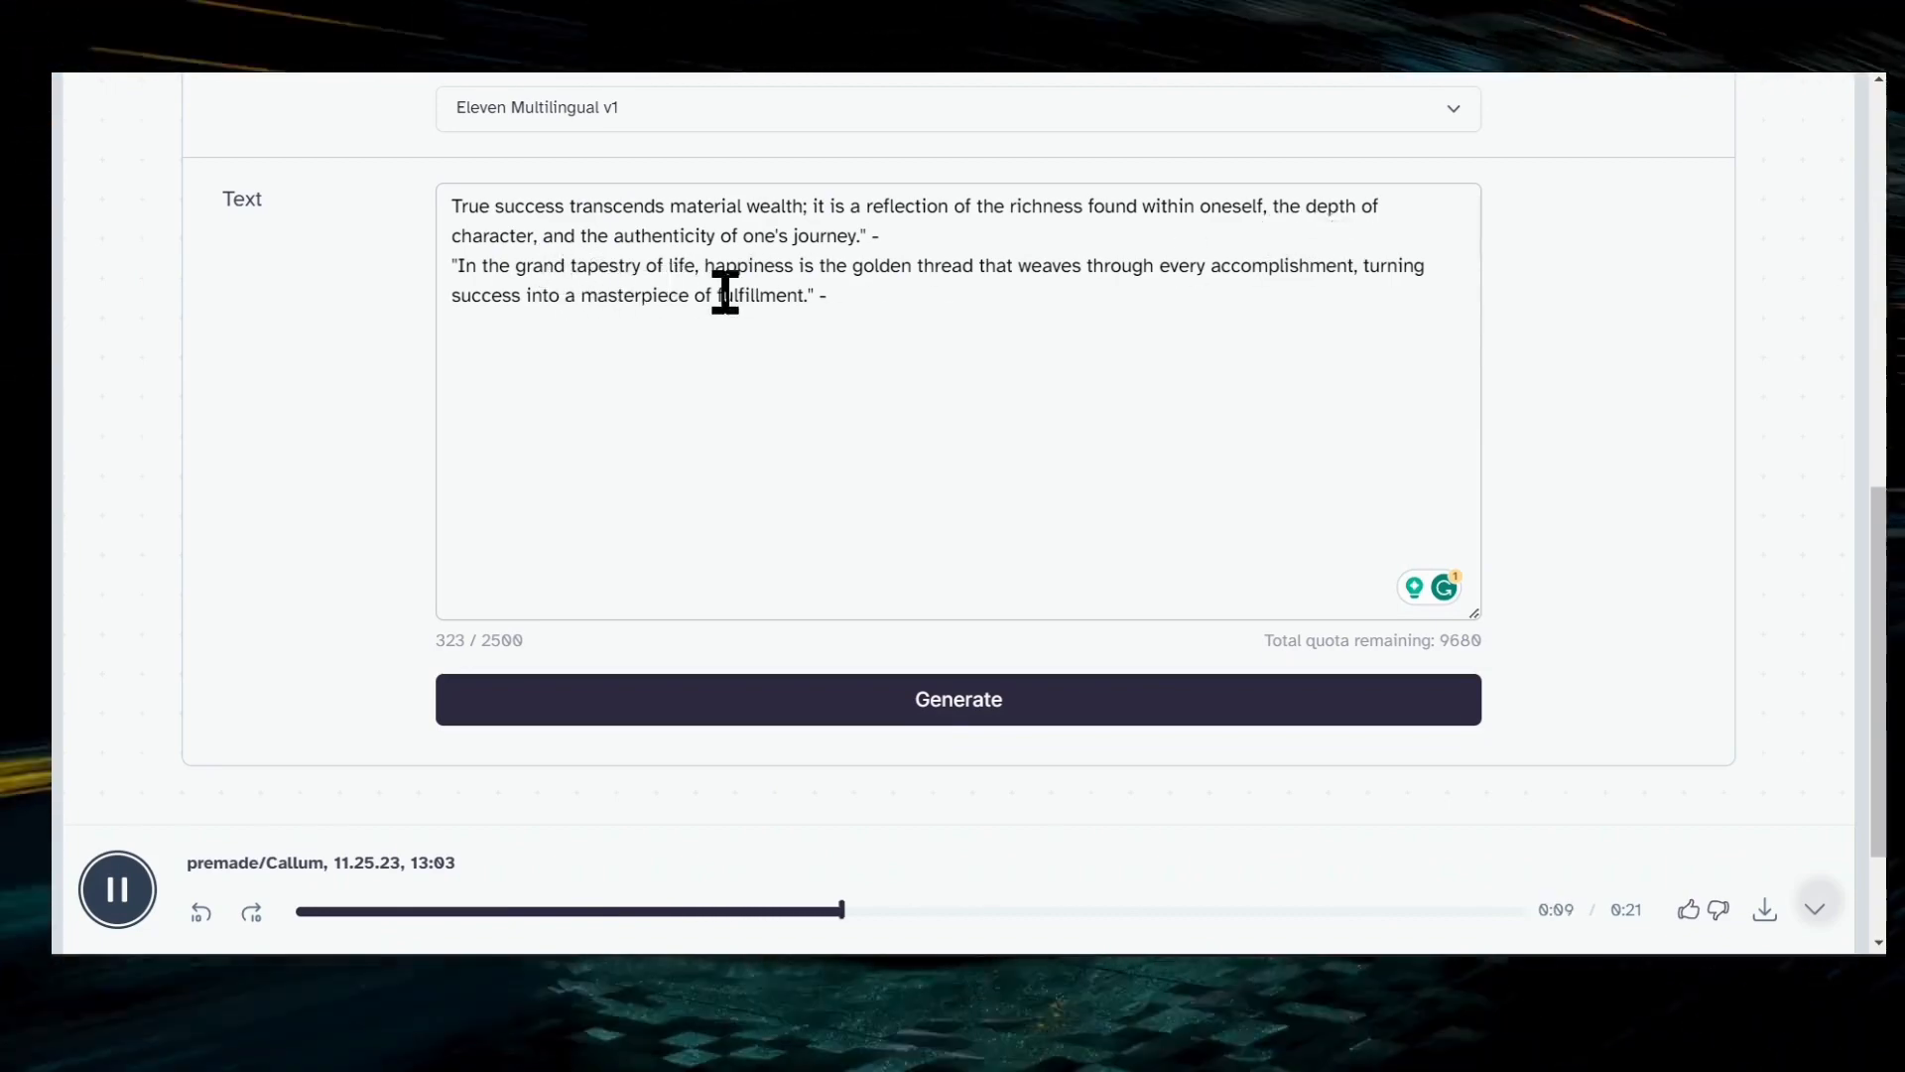
mouse_move(499, 315)
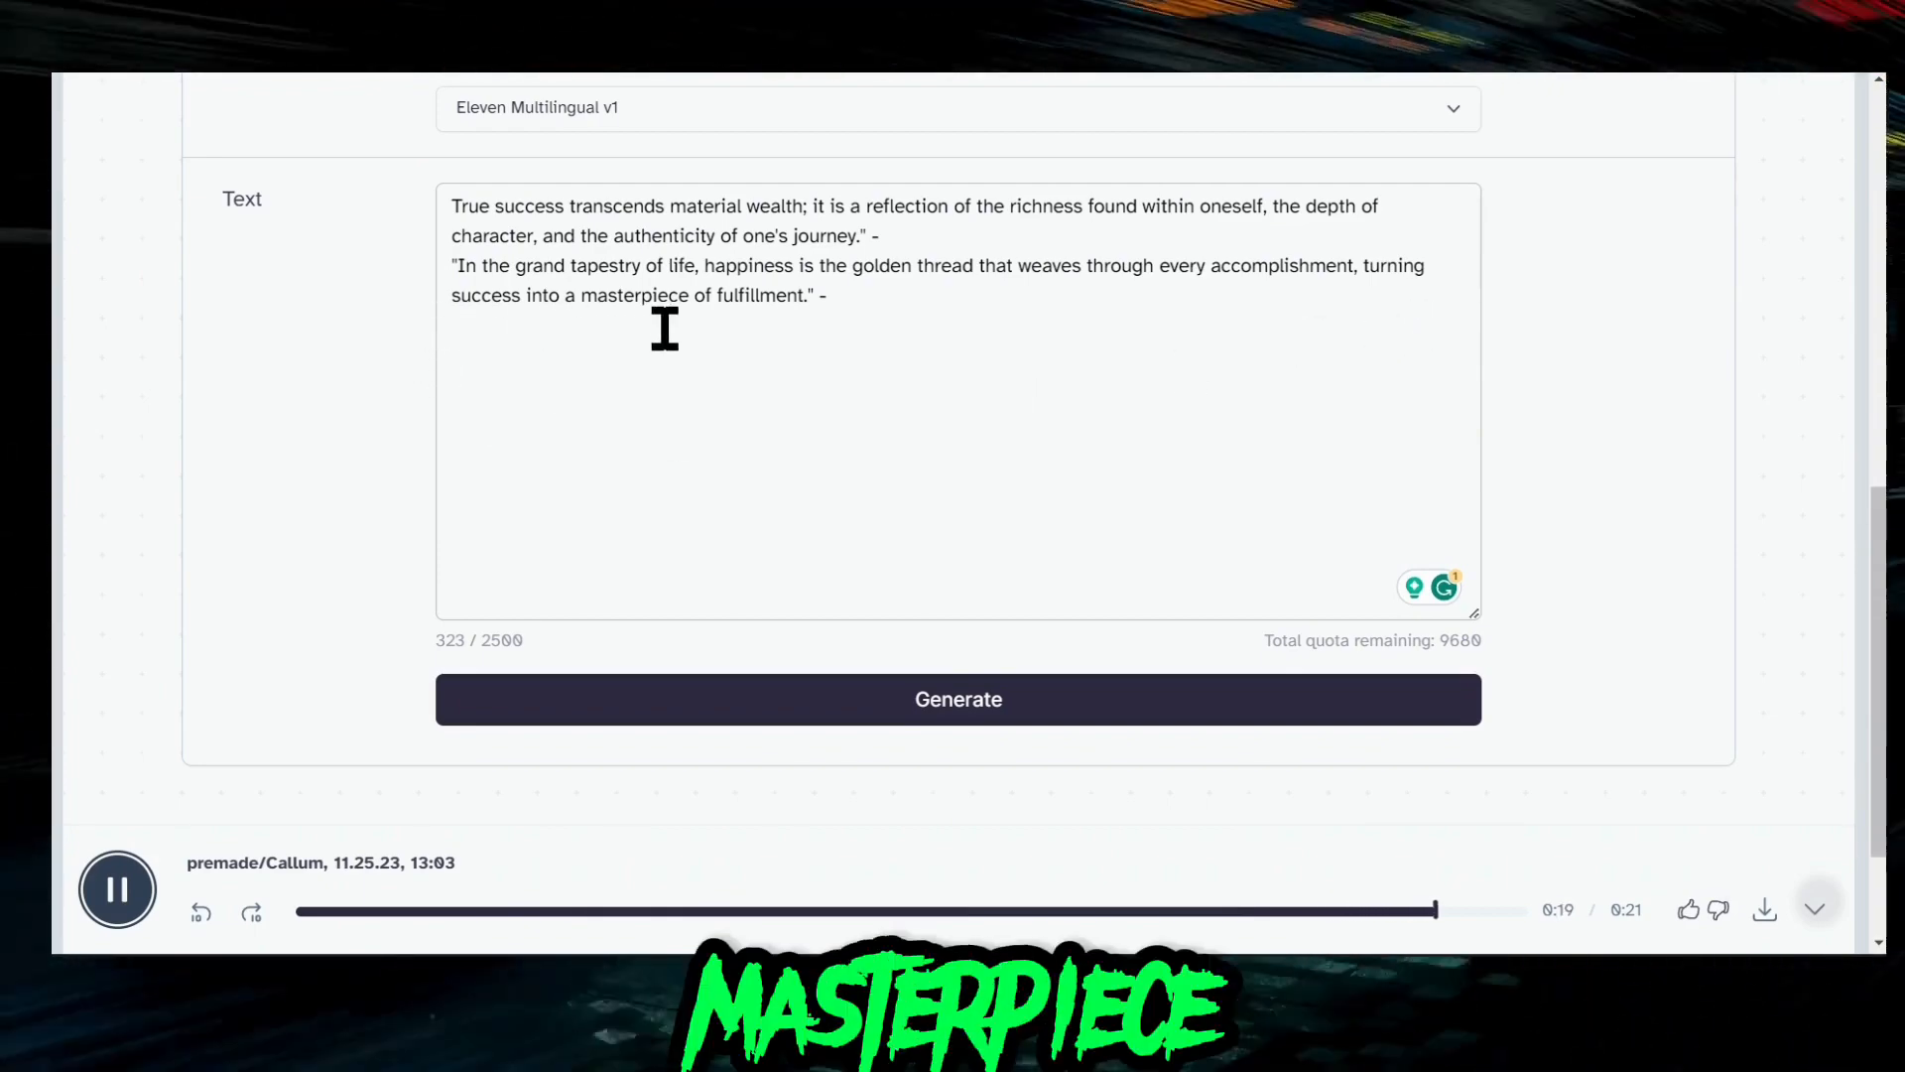
click(117, 888)
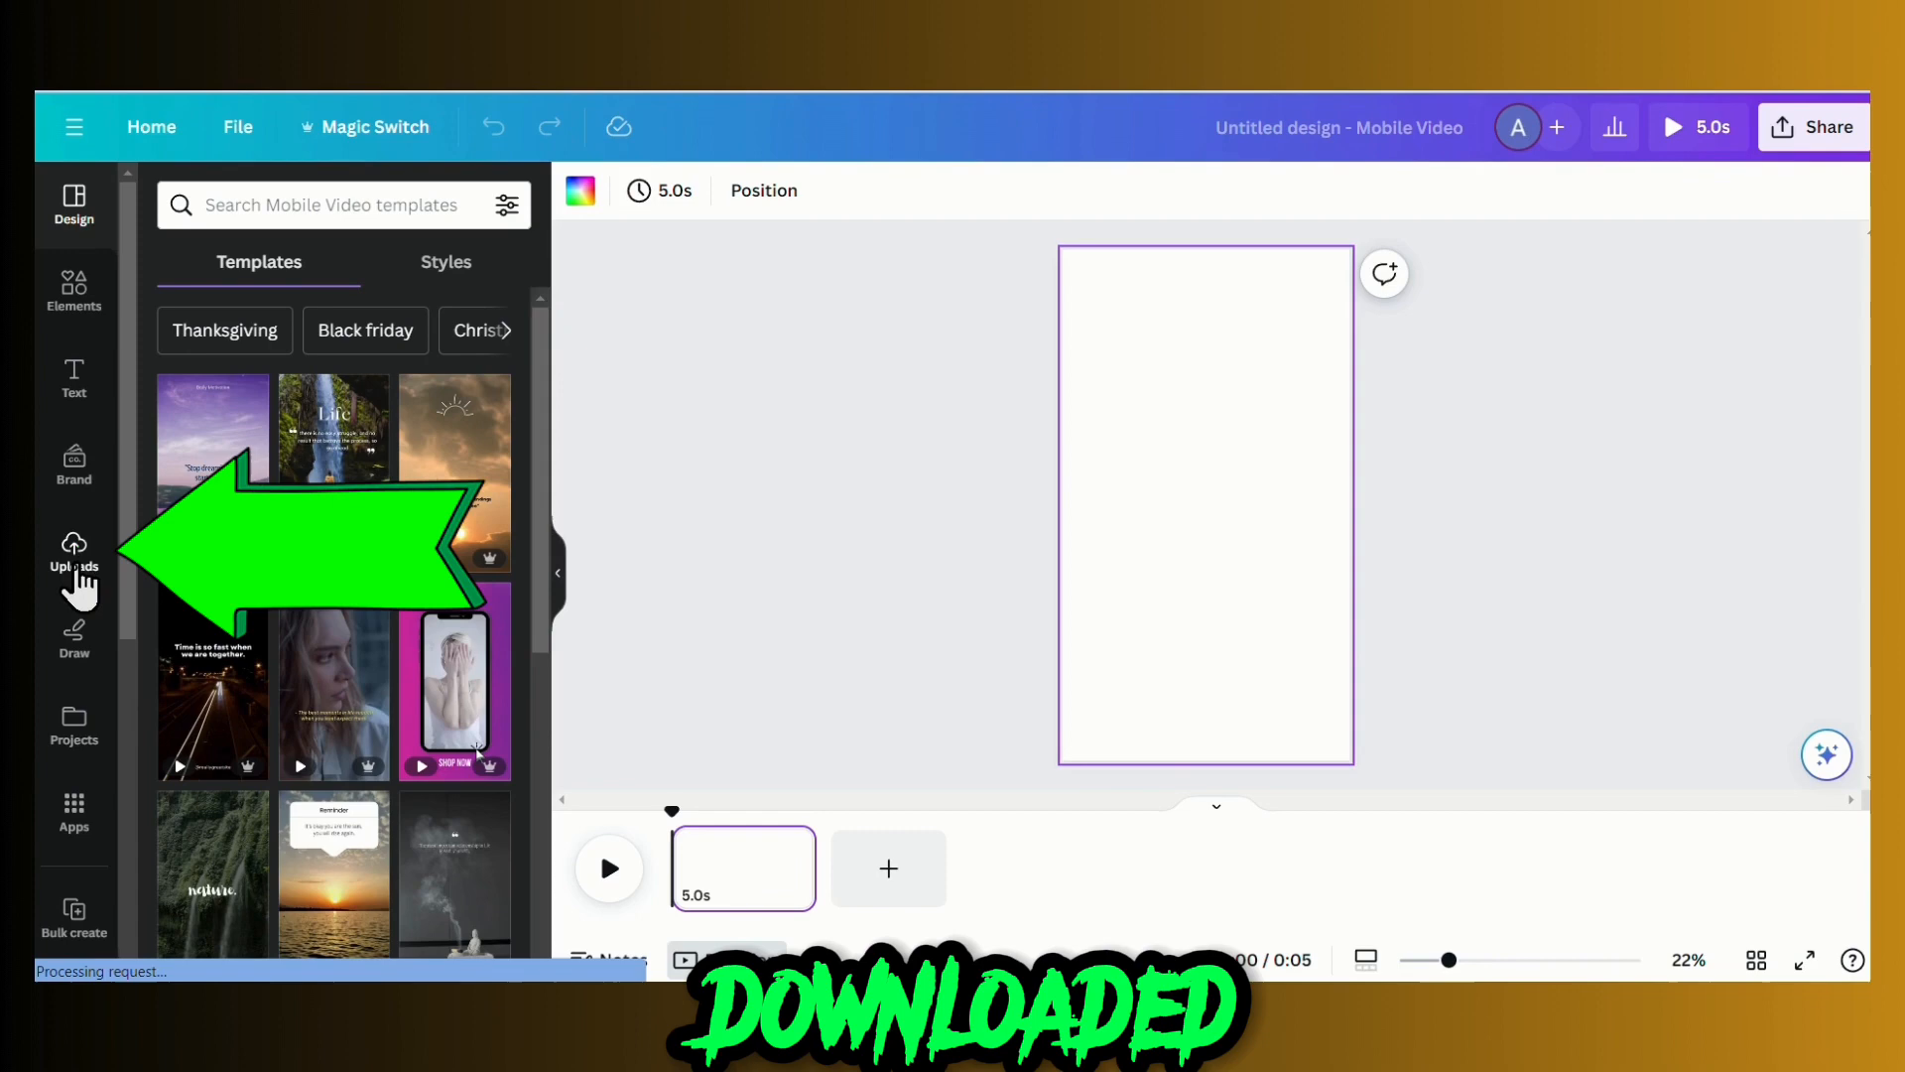
- Add the uploaded voiceover and set a gold-bars 'wealth' stock clip as background
click(74, 559)
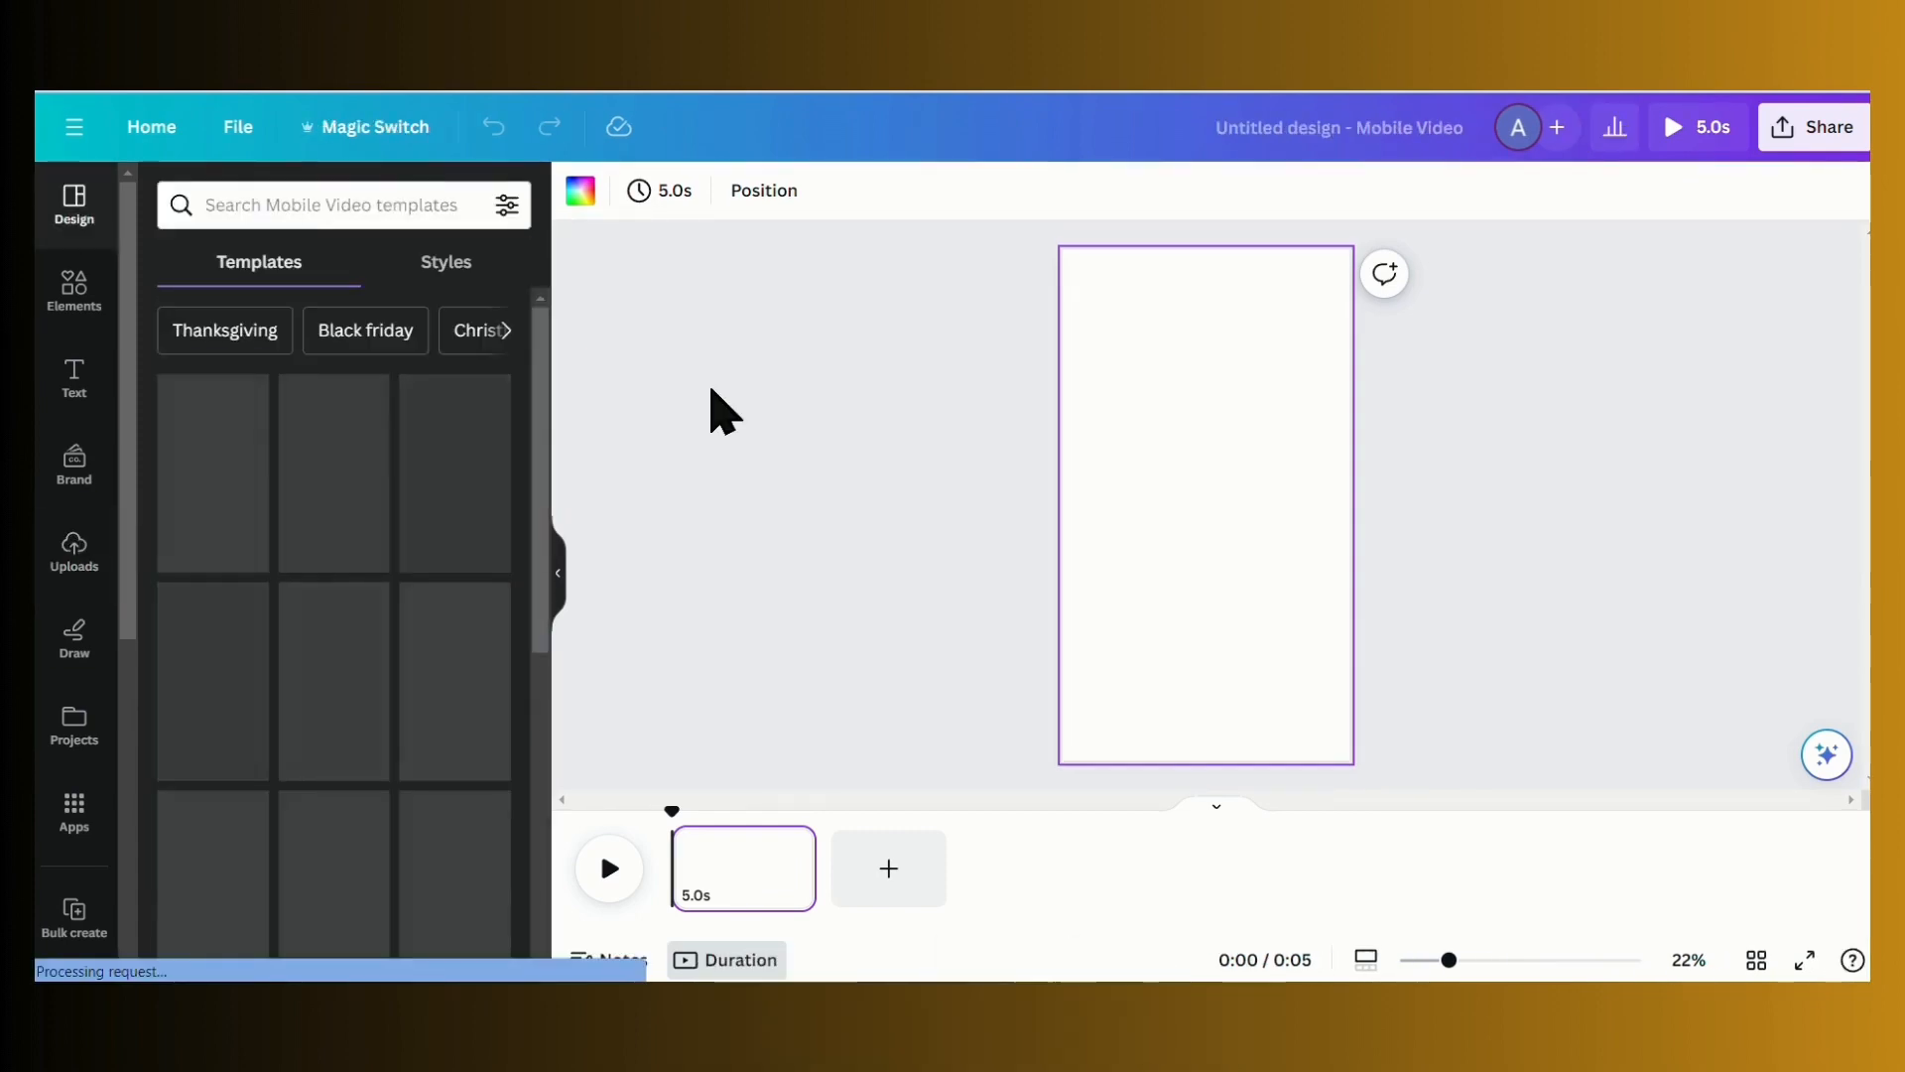
click(72, 551)
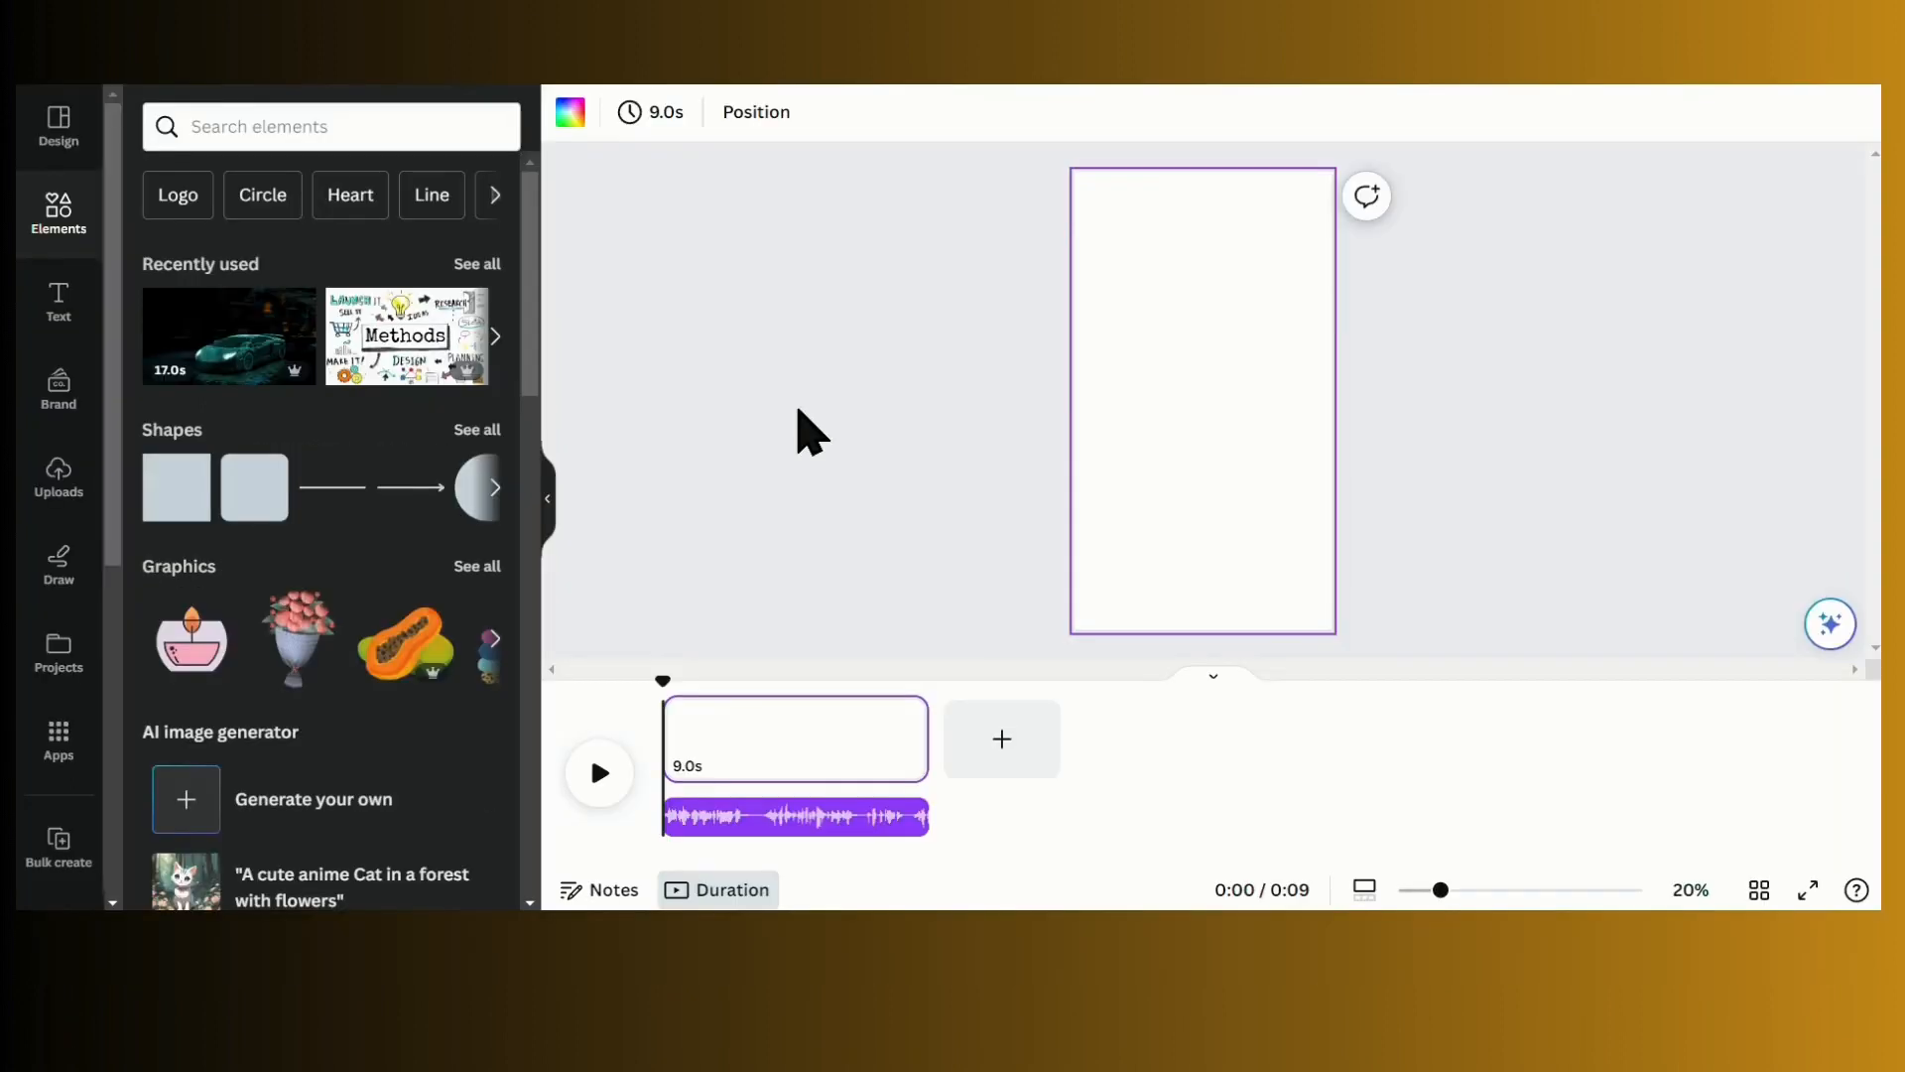
click(328, 126)
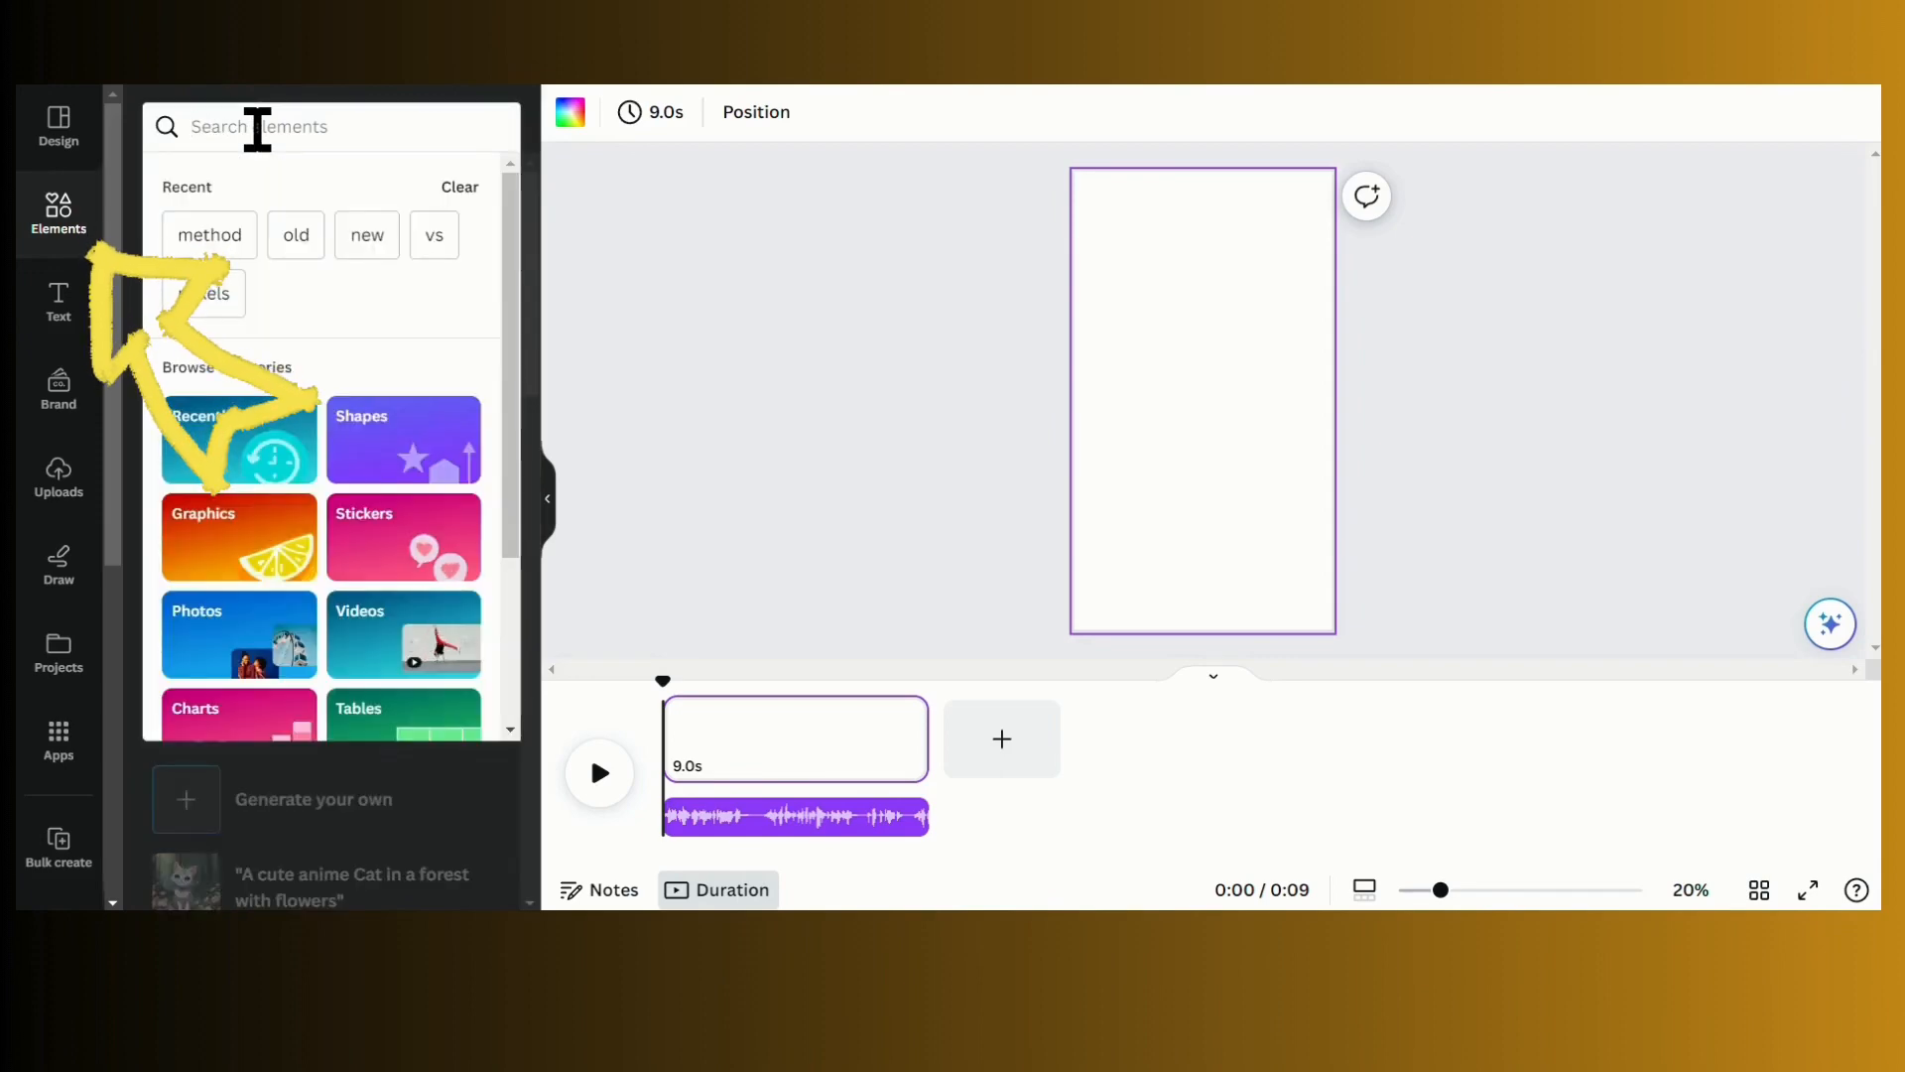
text(suc)
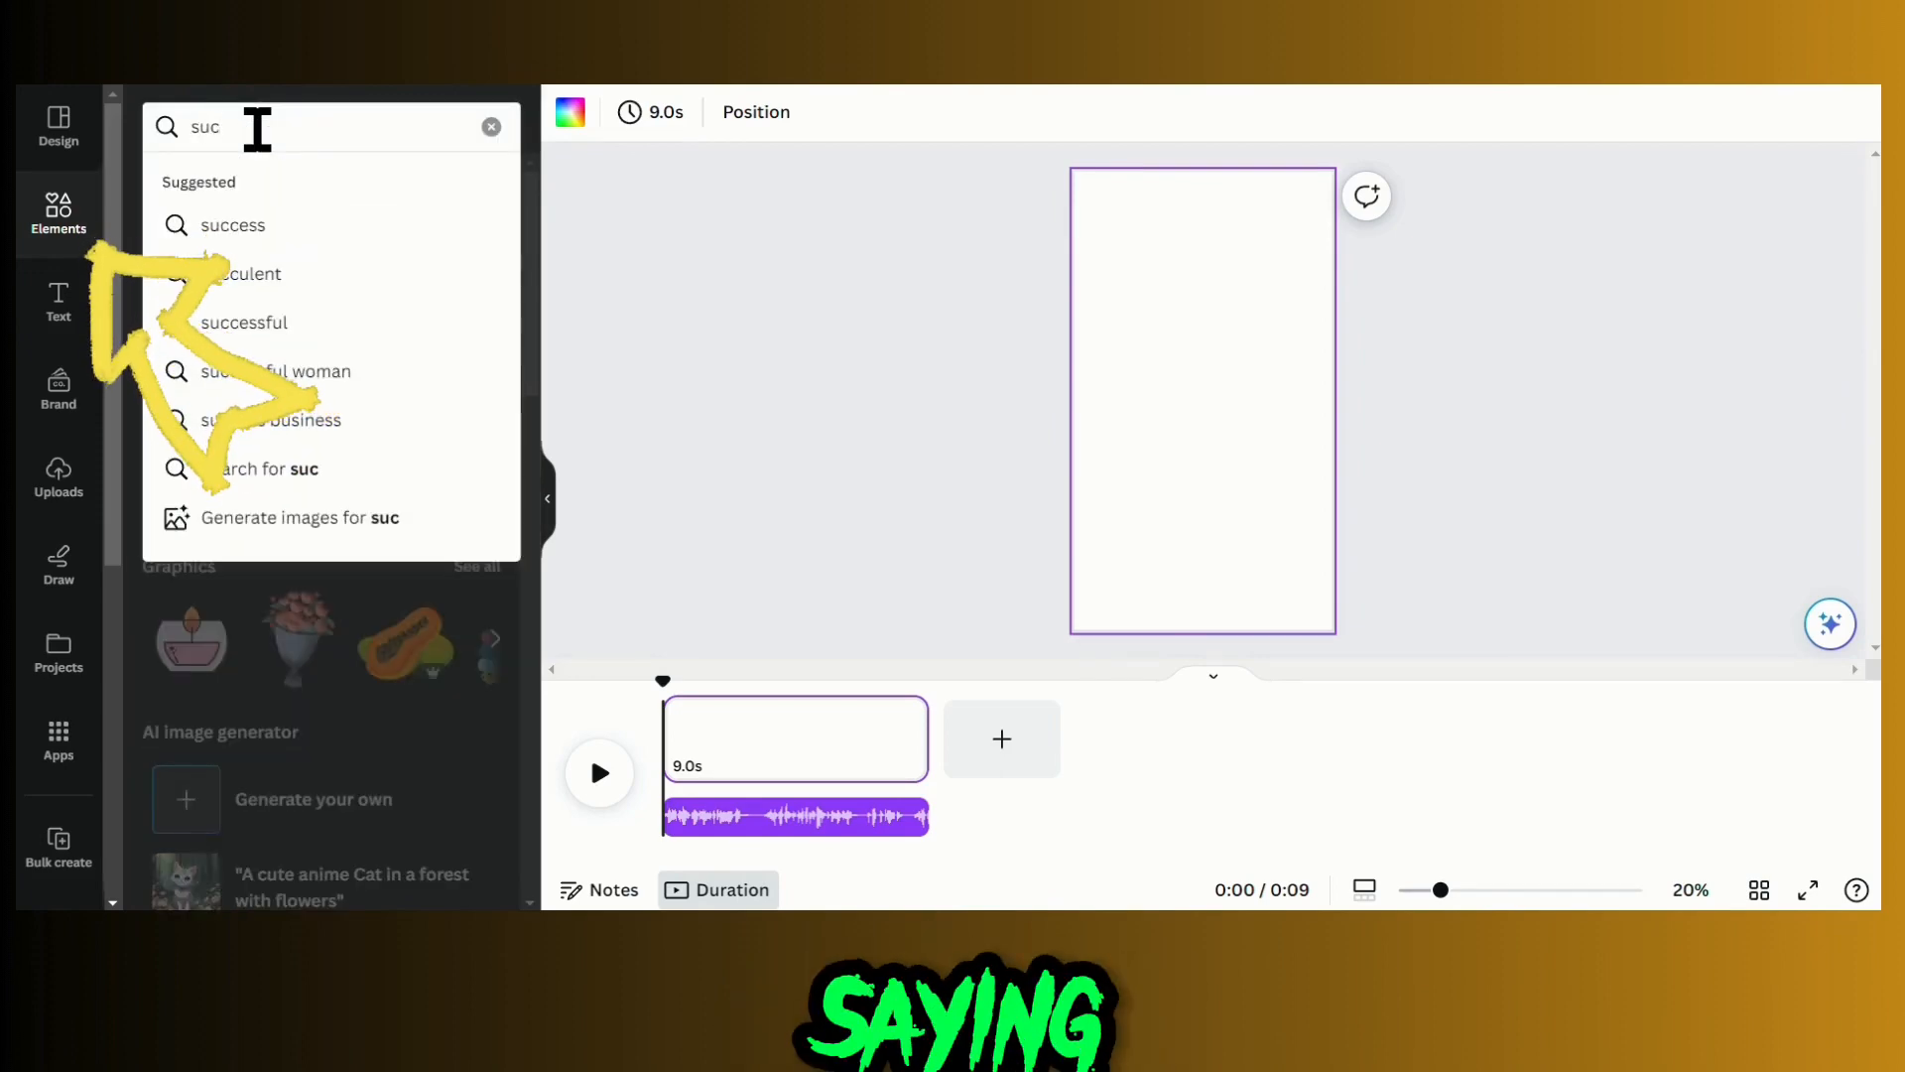
text(wealth)
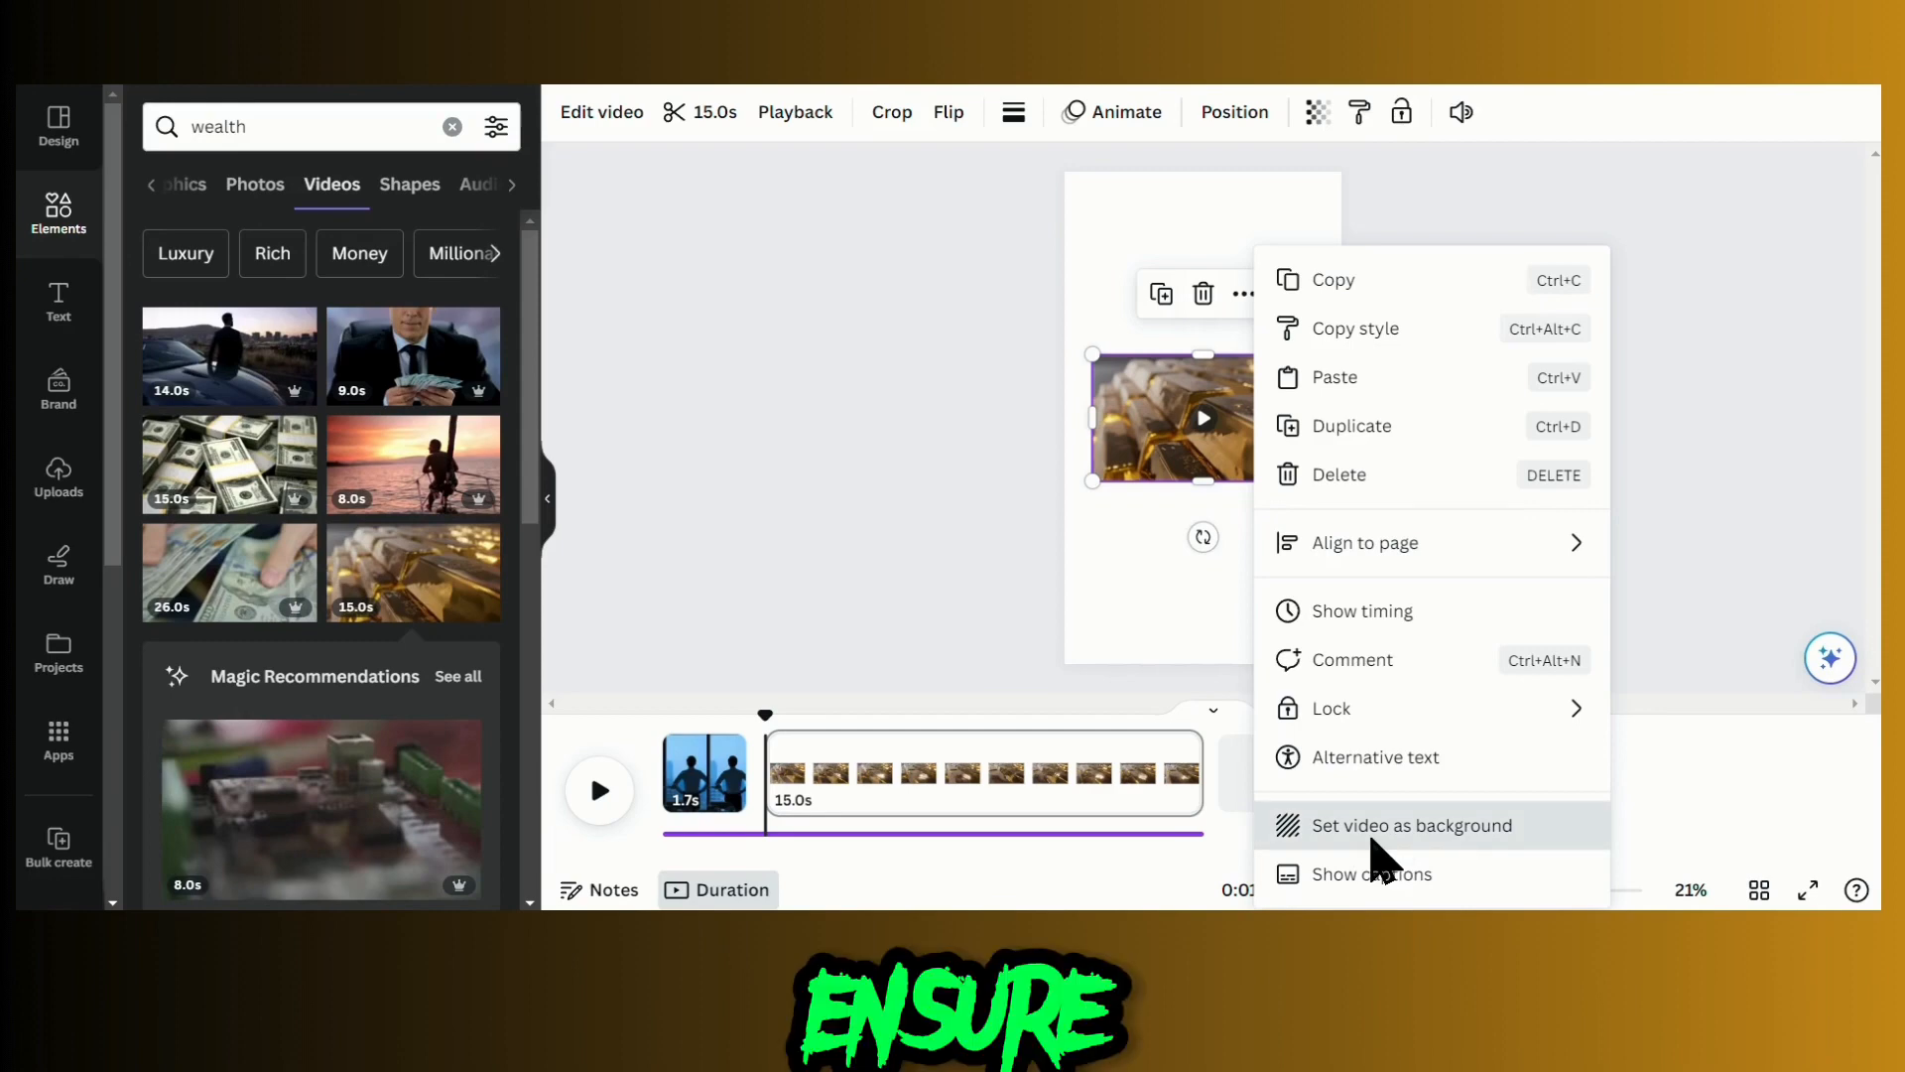
click(1413, 825)
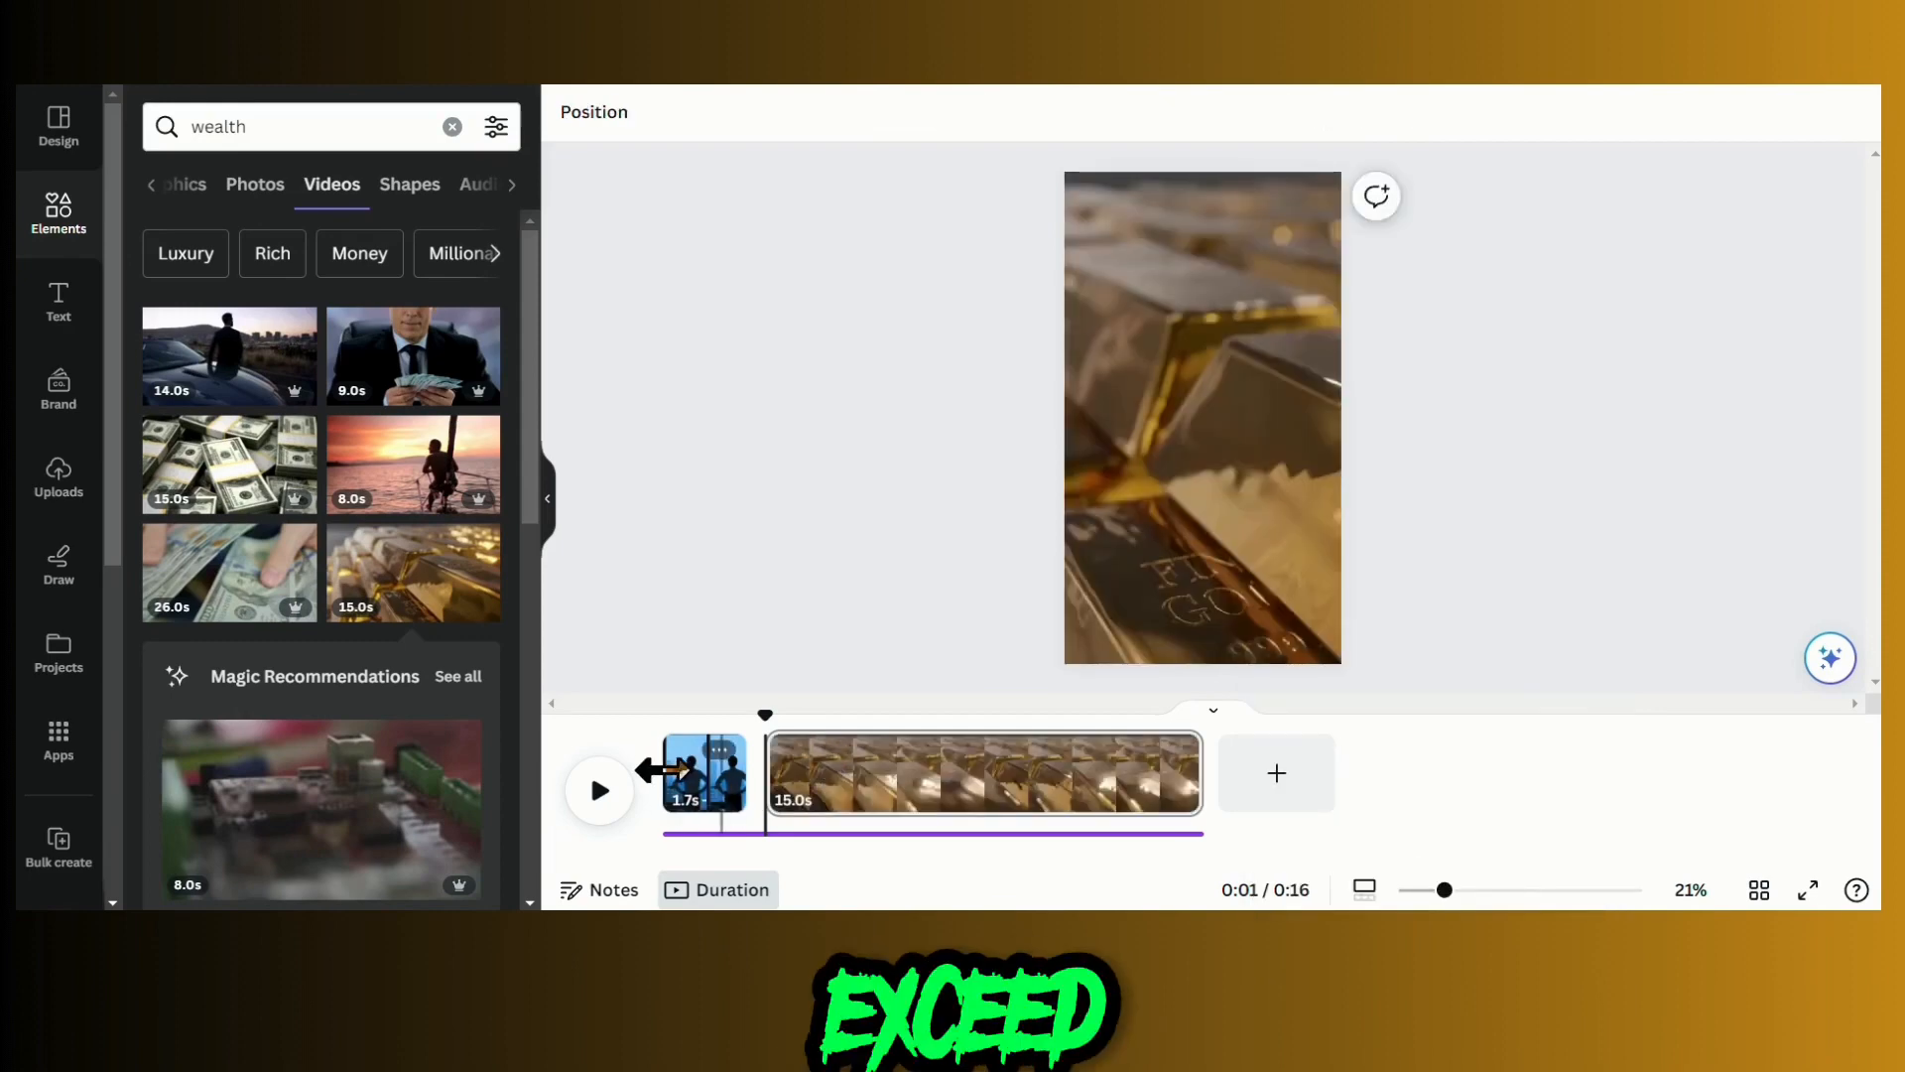
click(598, 789)
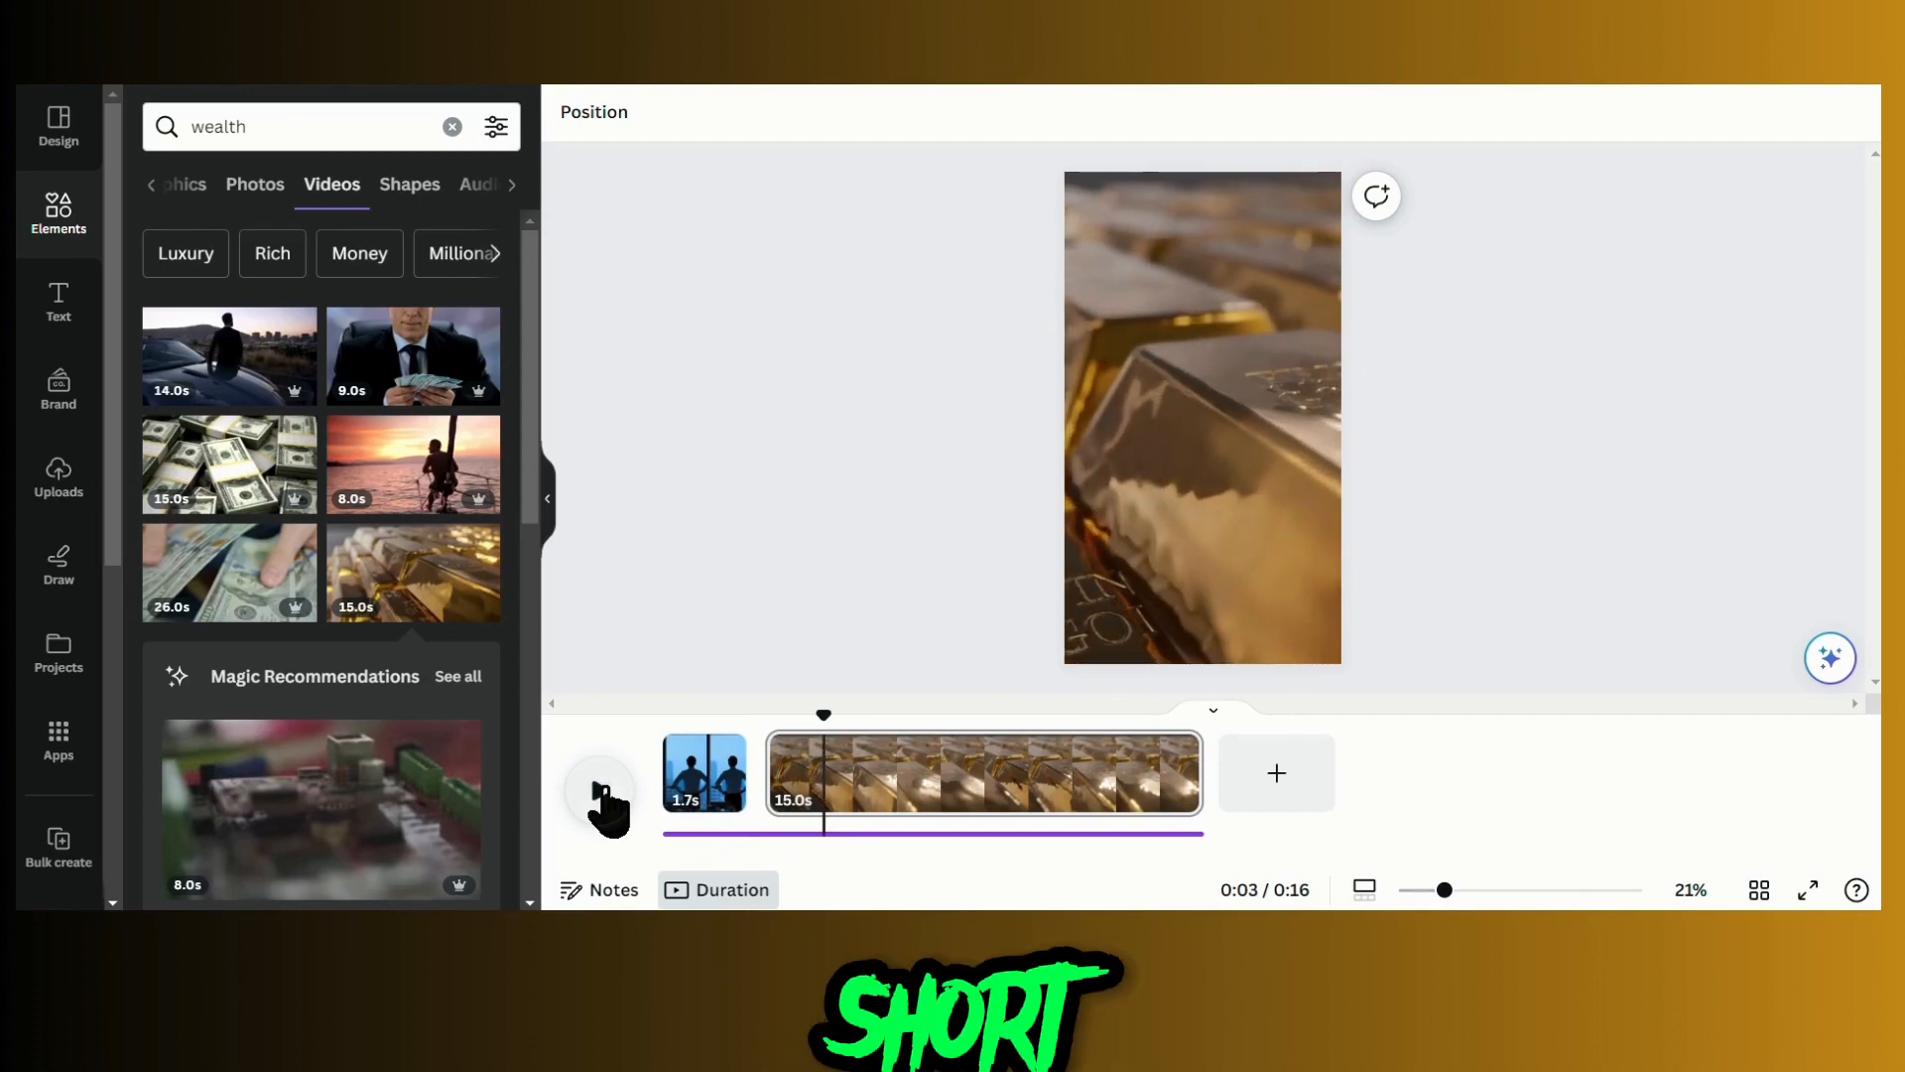
mouse_move(1179, 796)
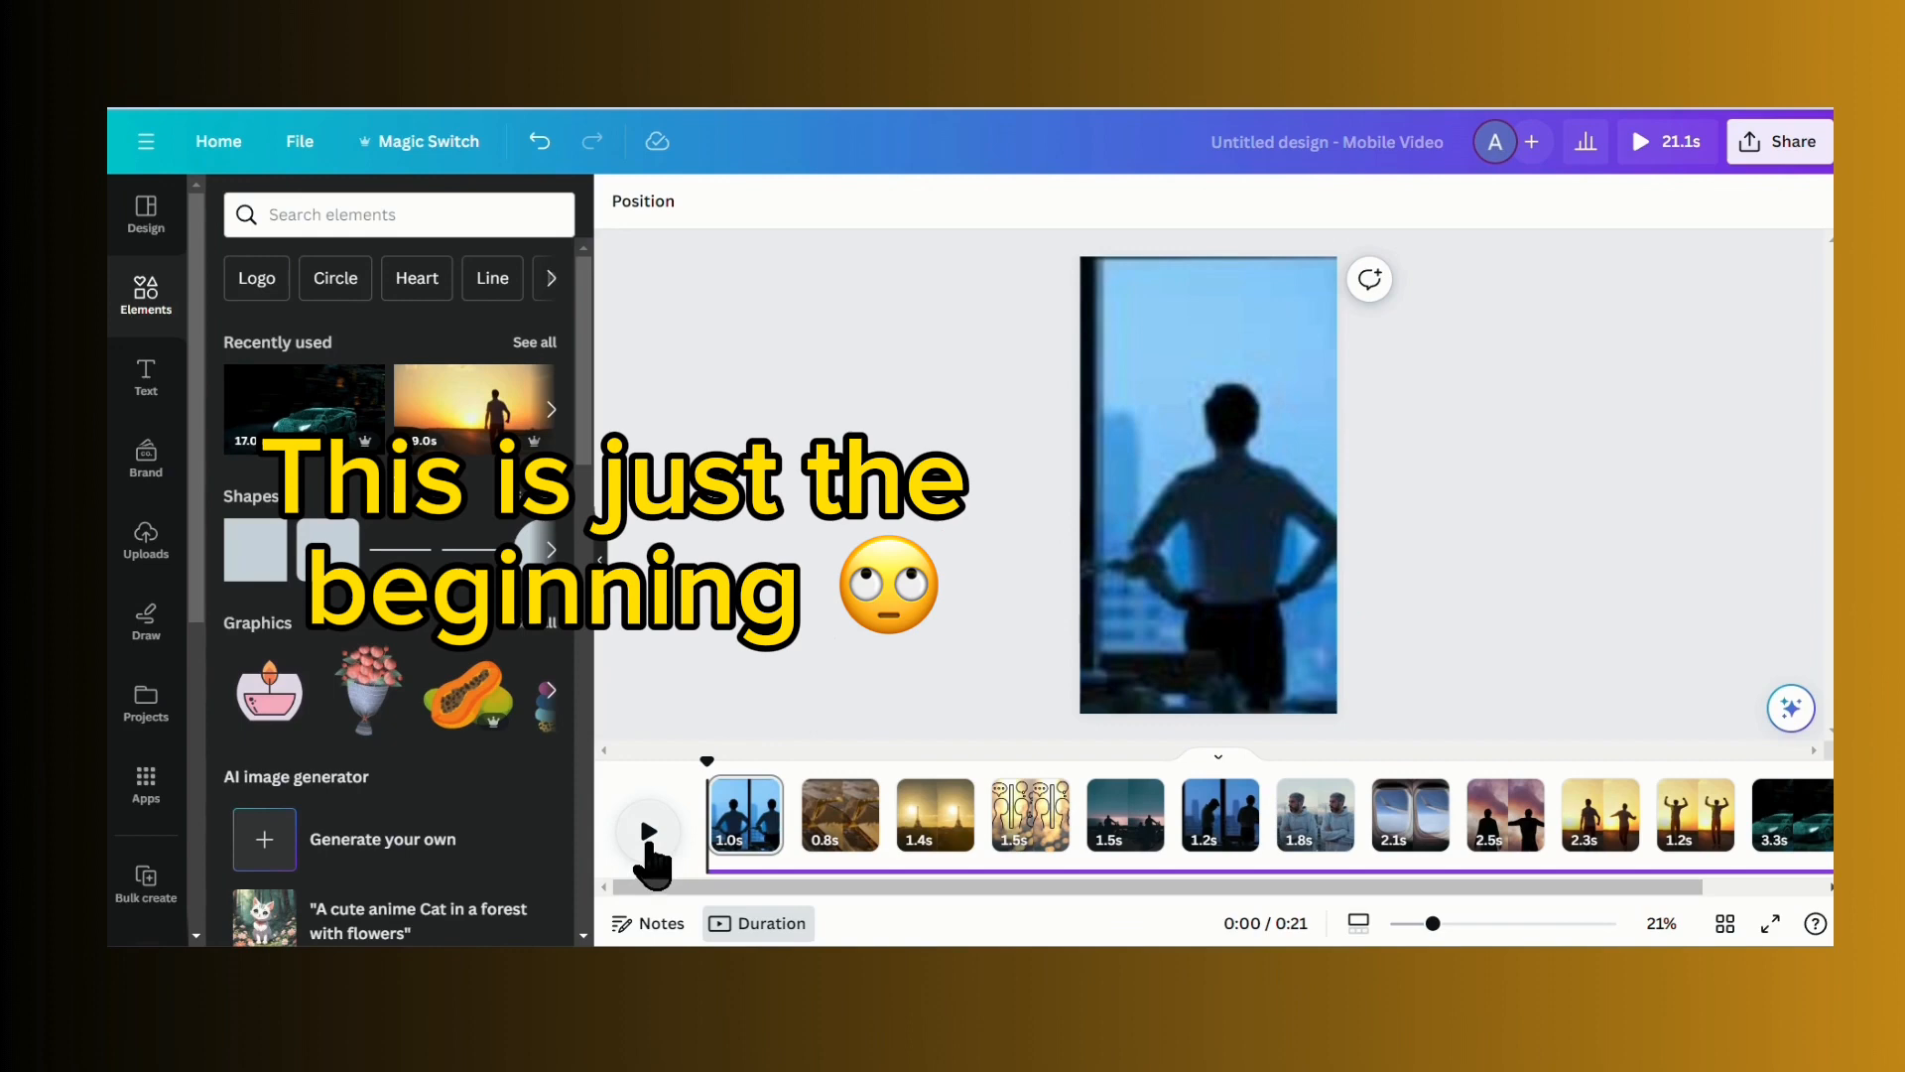
- Play the 21-second video from the start, then open Share for download
click(648, 834)
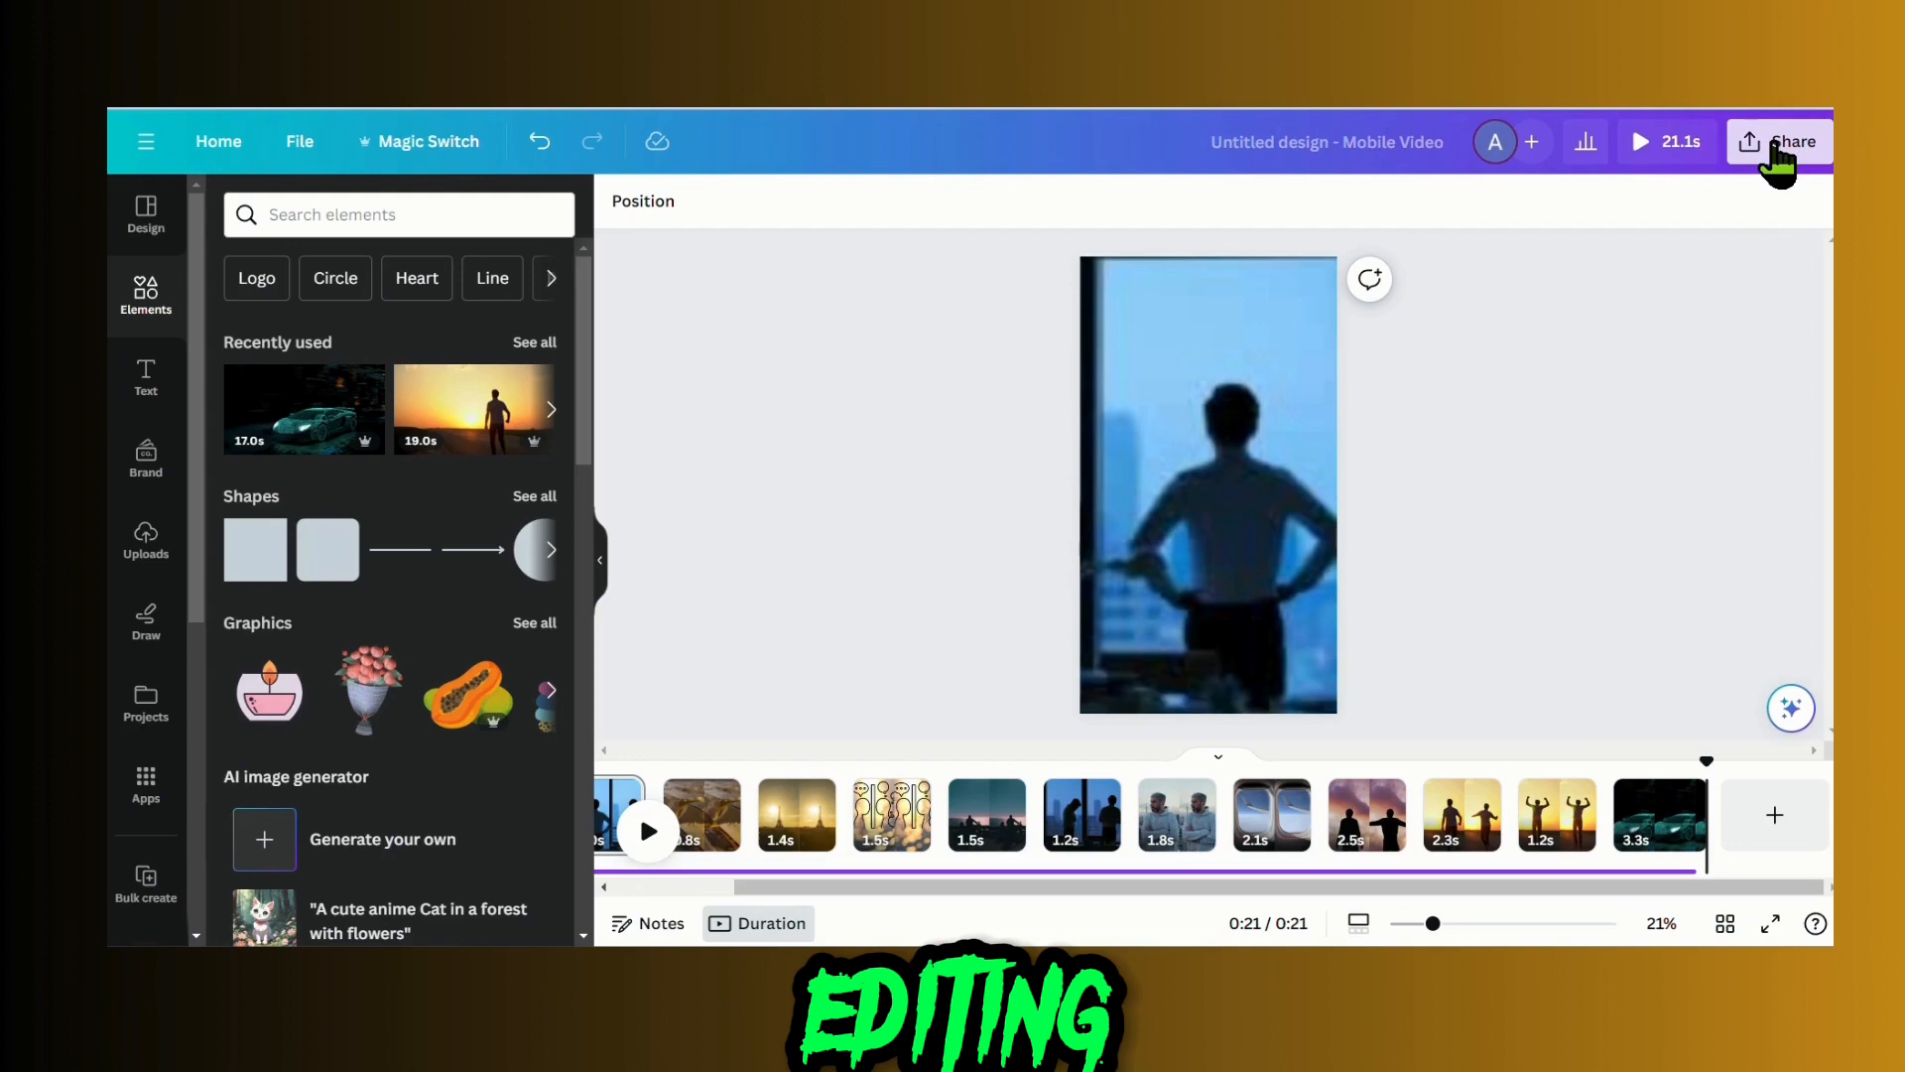
click(1788, 141)
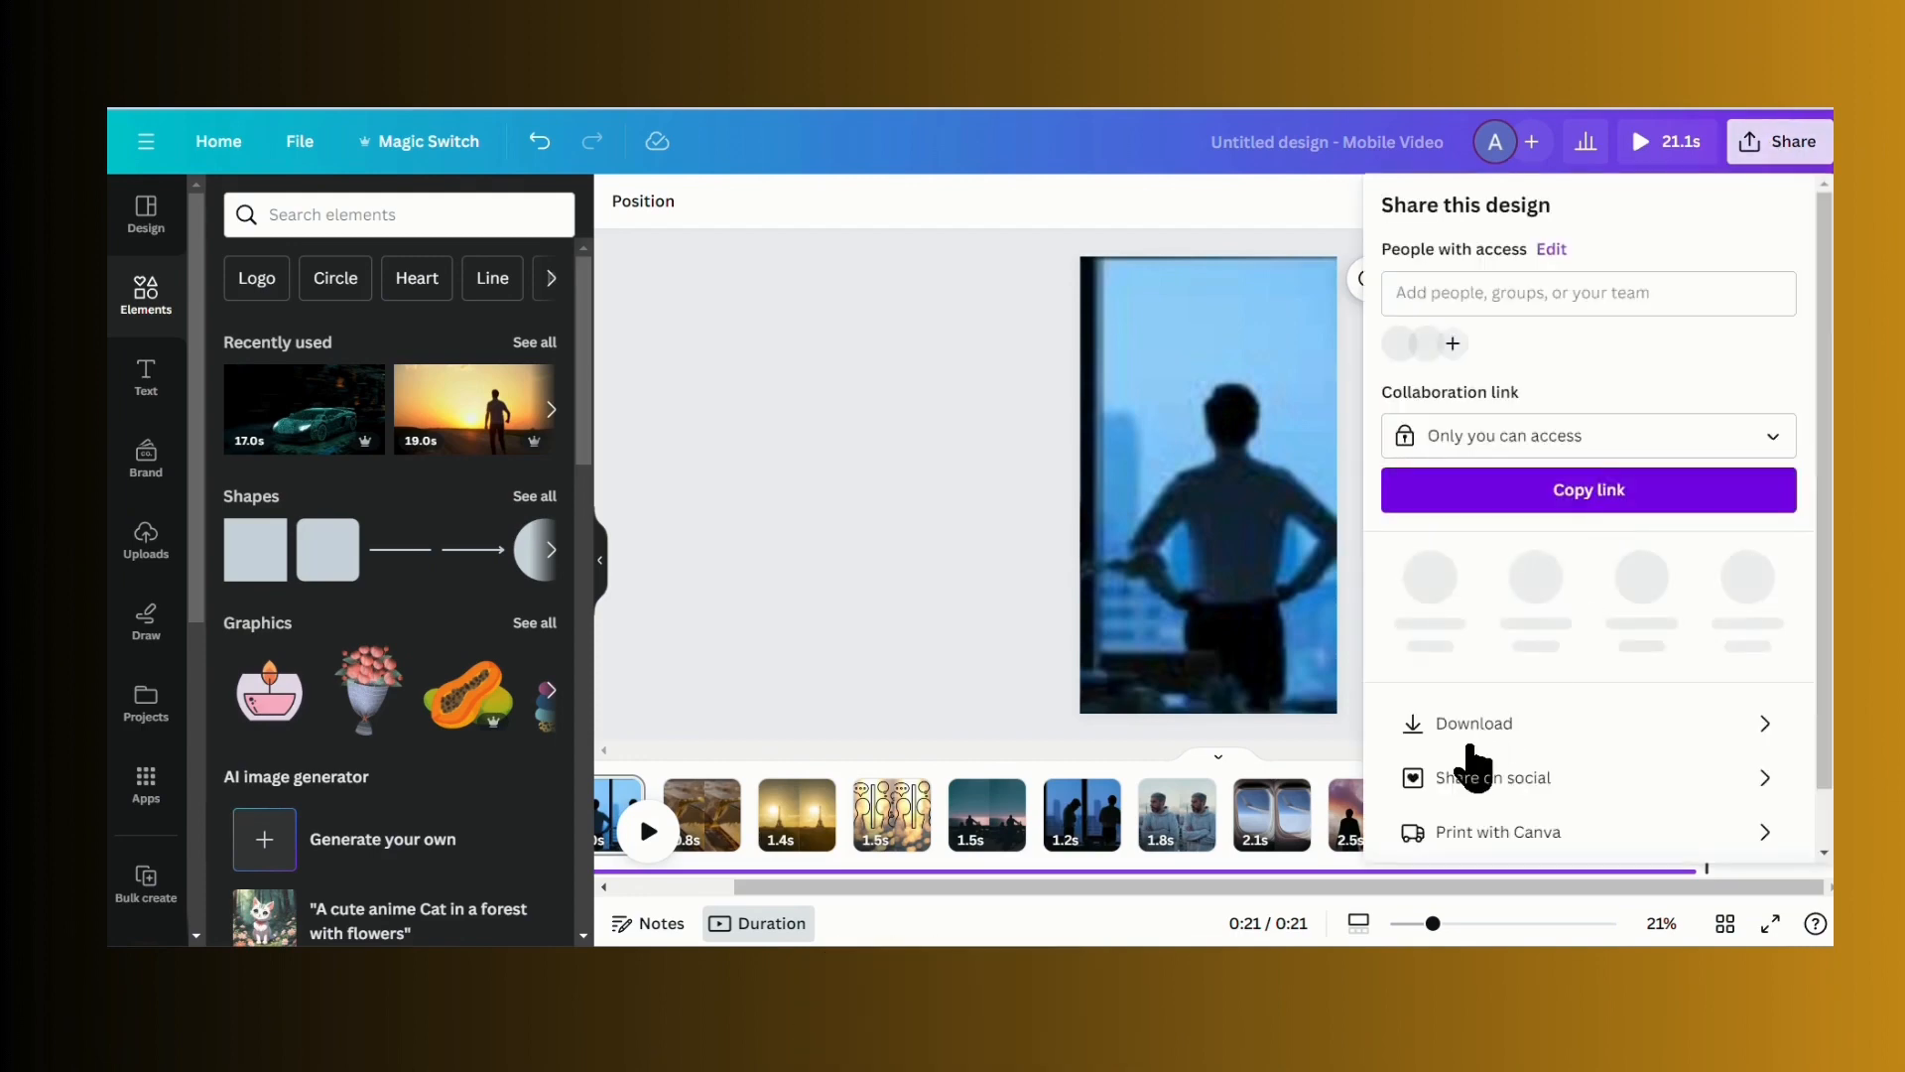